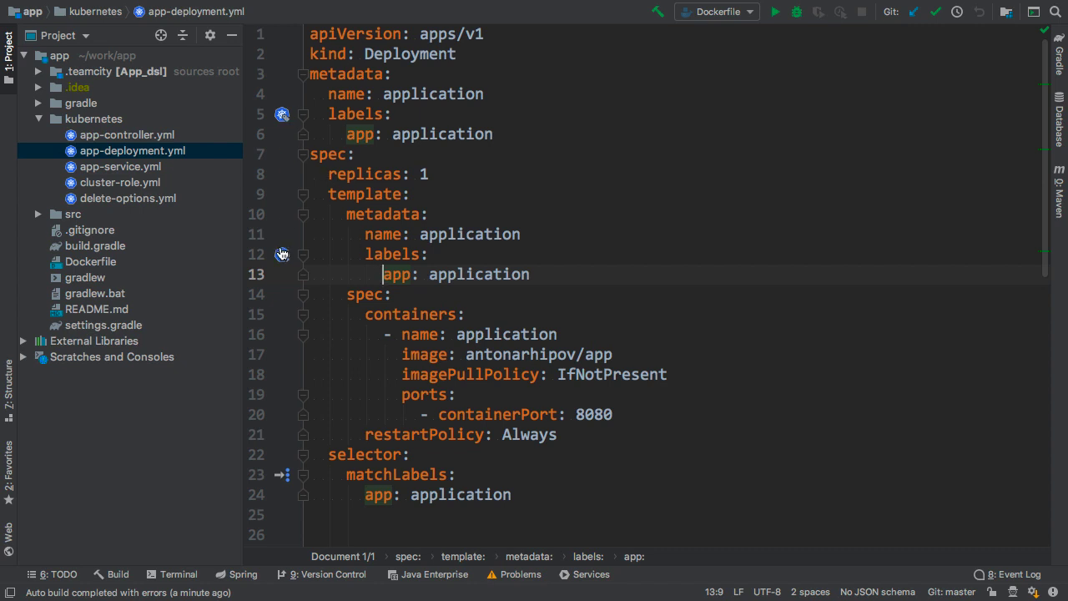
Rename the 'application' label value to 'app' in app-service.yml and jump to its app-deployment.yml declaration.
click(282, 254)
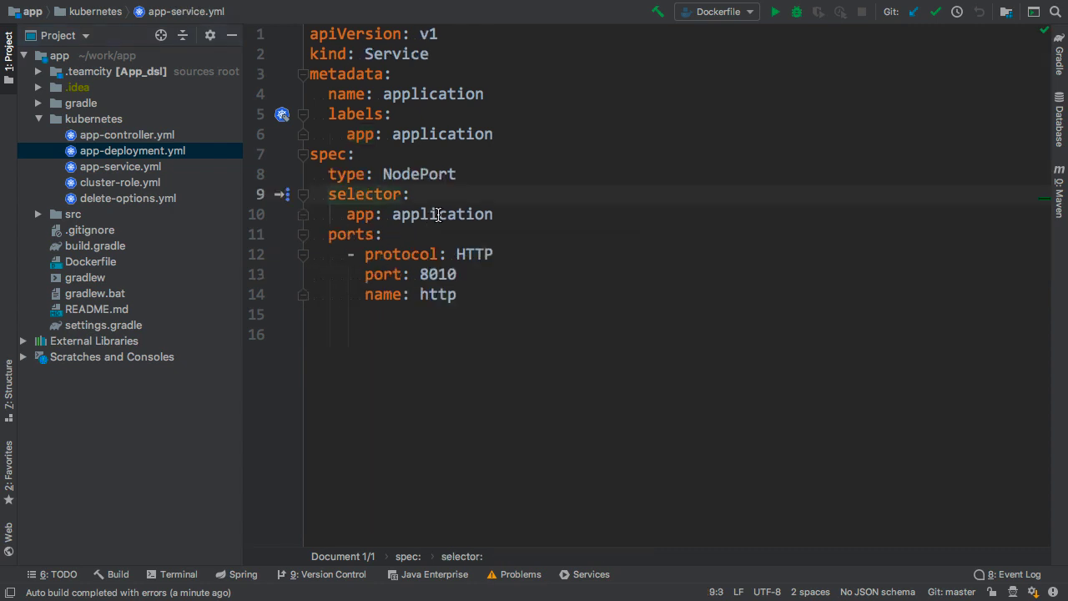
click(438, 214)
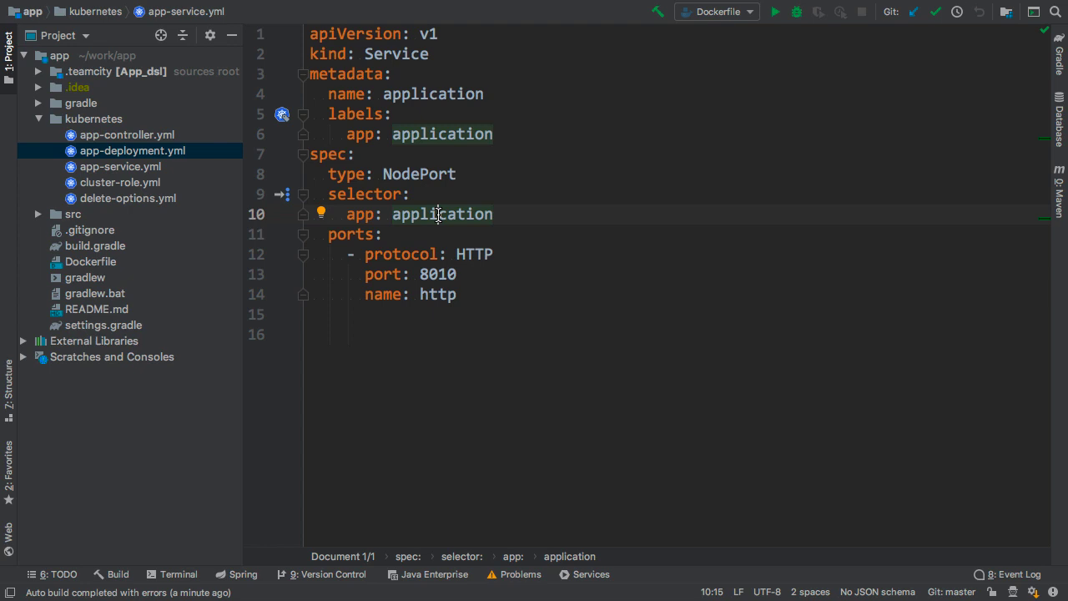
text(app)
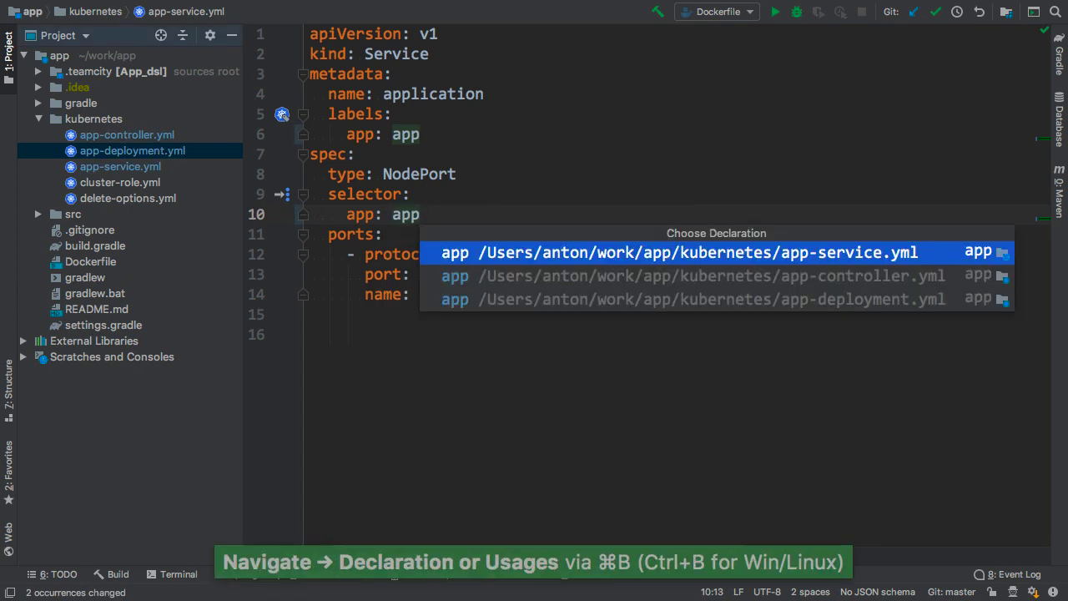
key(Down)
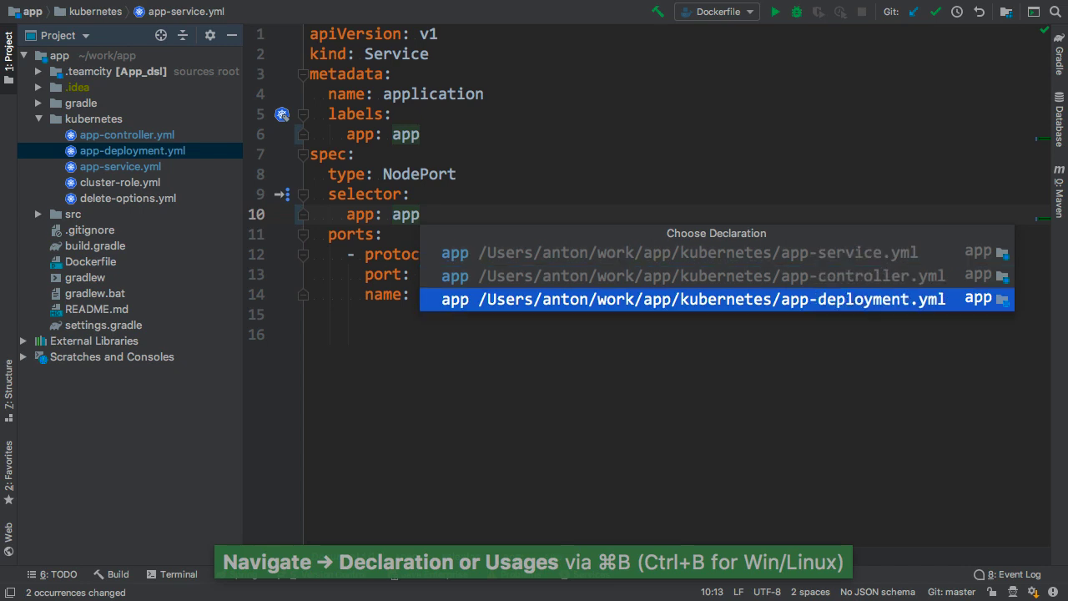
click(716, 299)
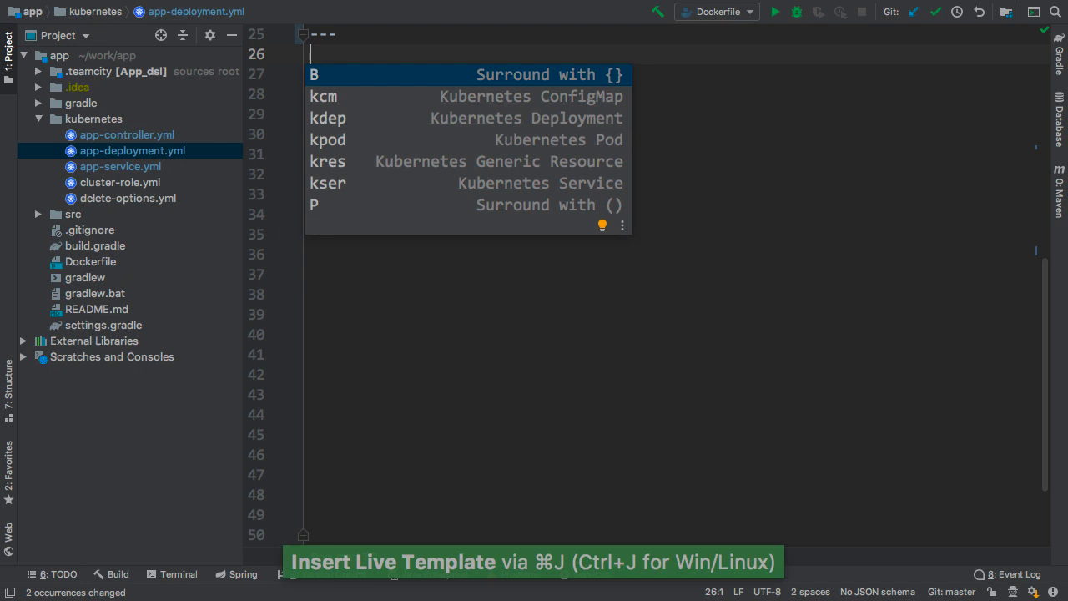
Fill in the nginx-deployment Deployment with nginx labels and container image antonarhipov/nginx.
text(res)
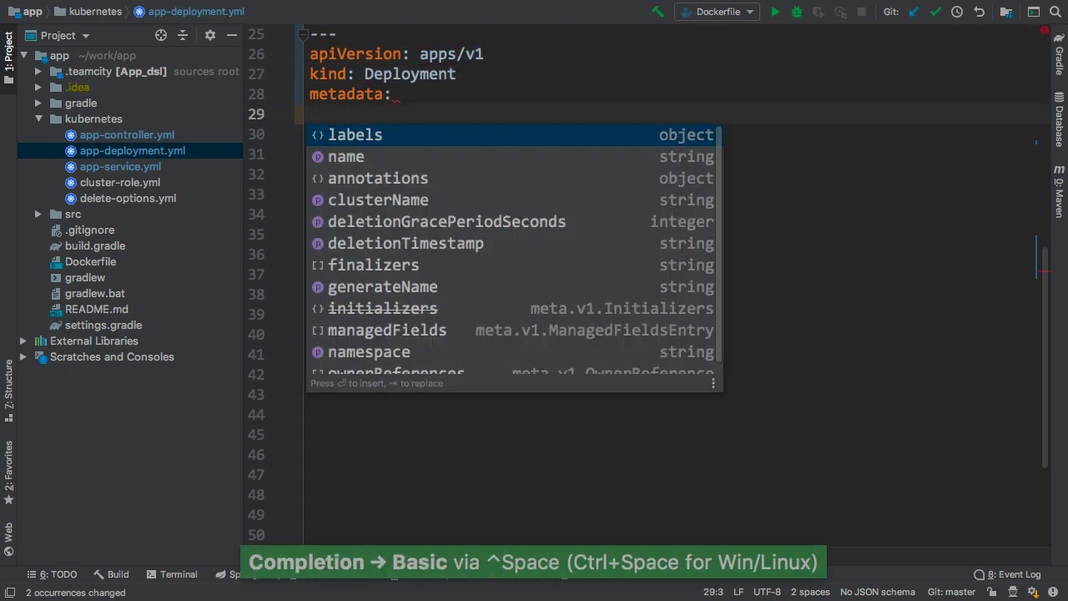
text(name: nginx-deployment)
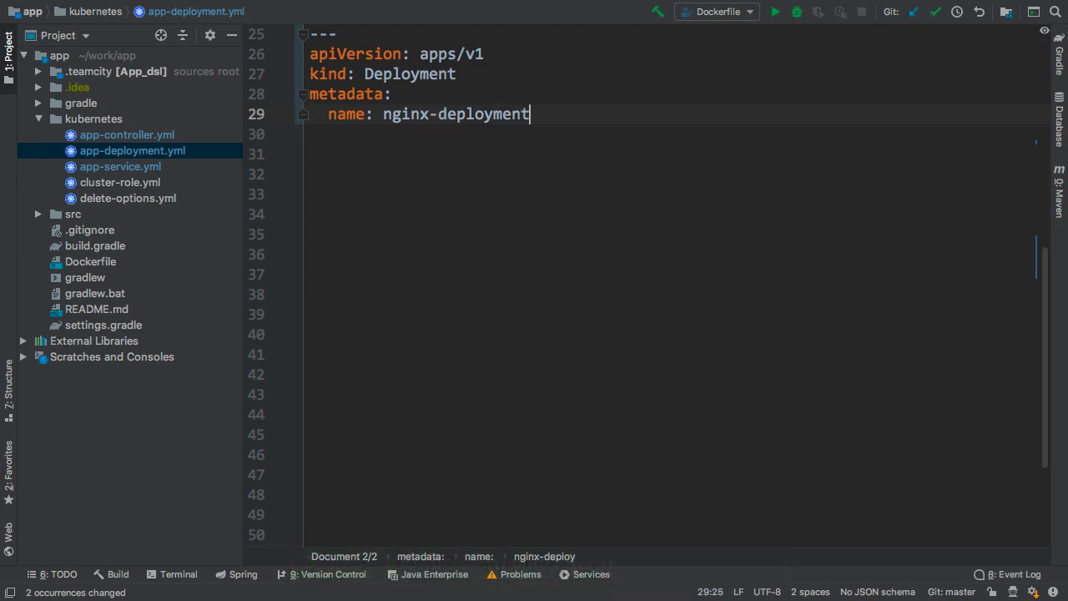
key(Enter)
text(app: nginx)
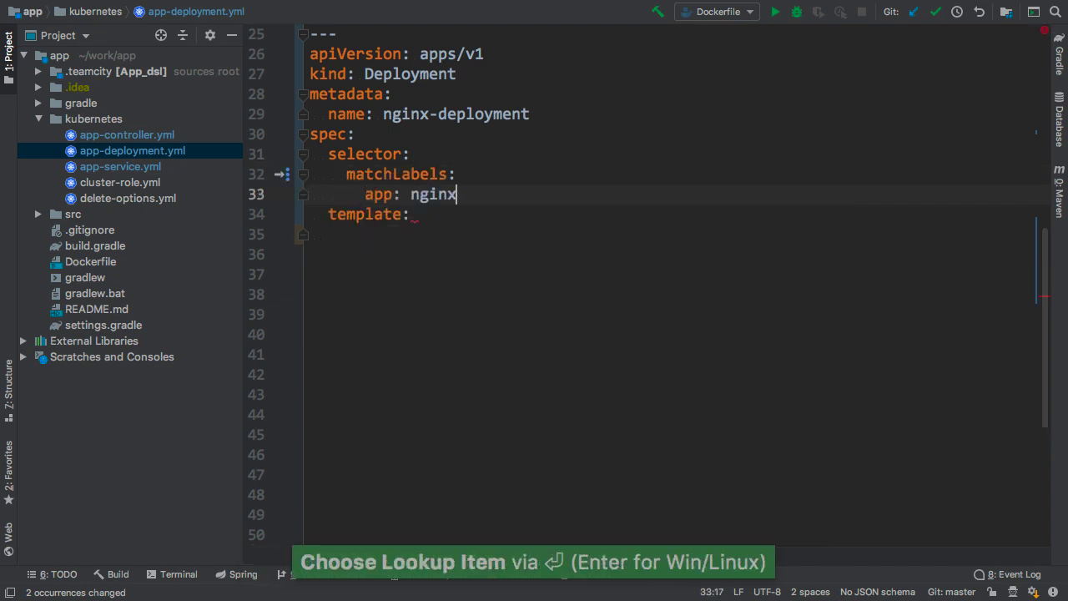
key(Enter)
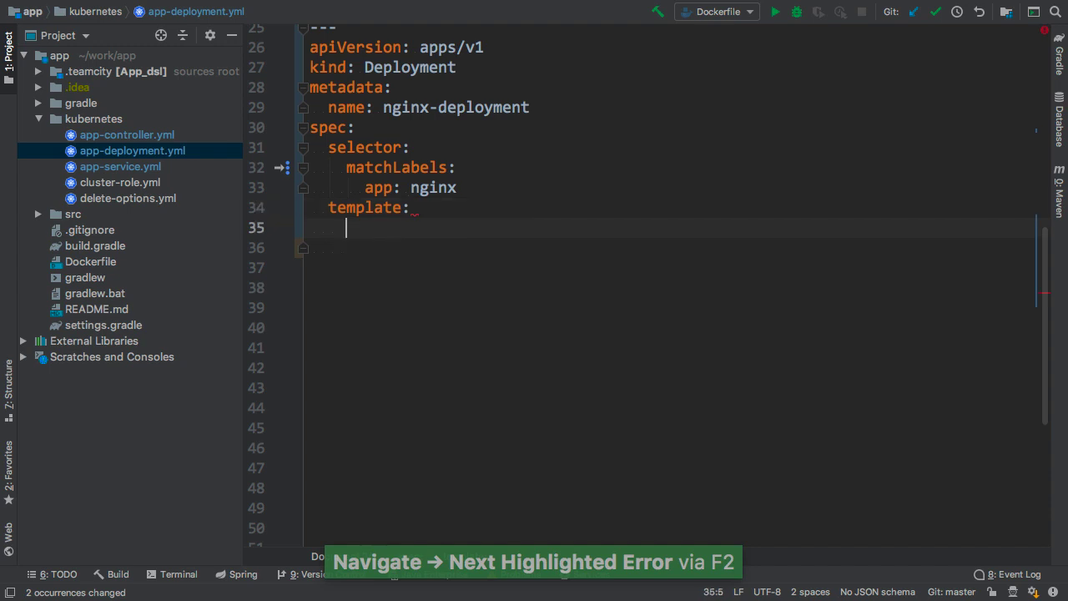
text(metadata:)
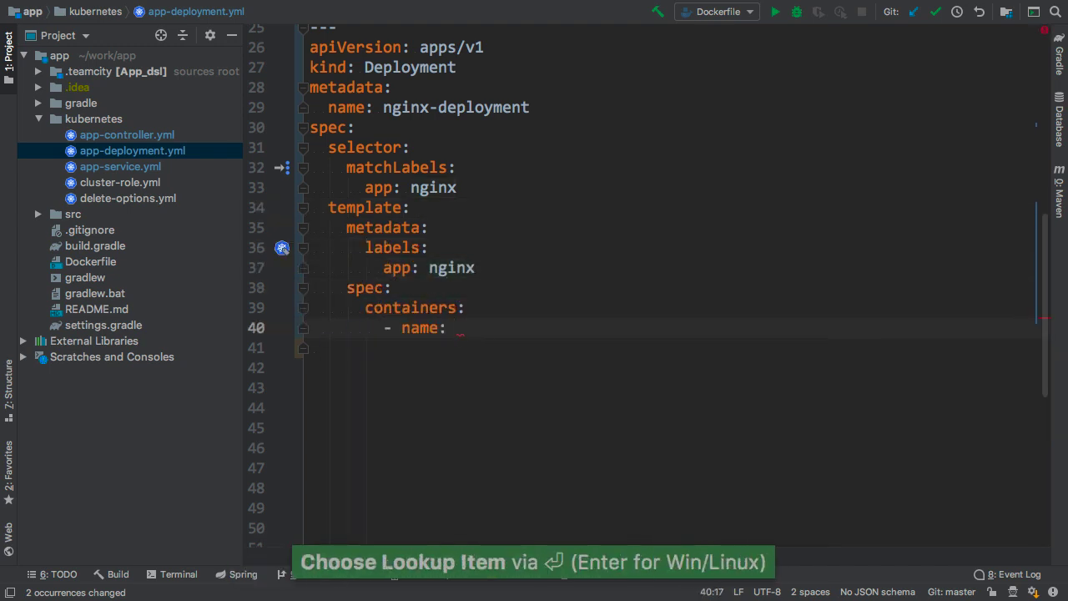
text(nginx)
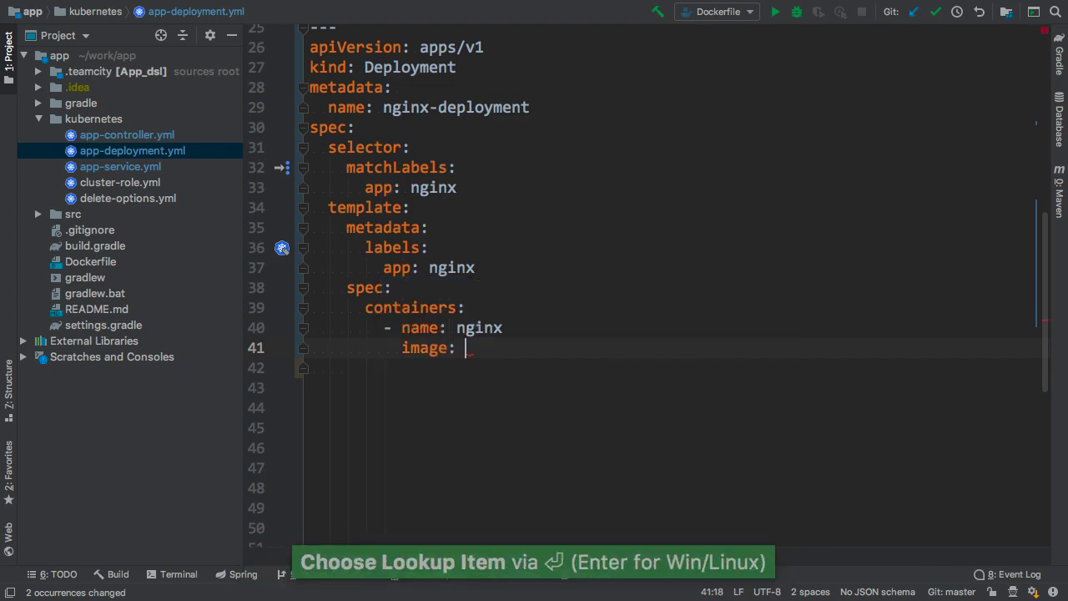
text(antonarhipov/nginx)
click(674, 369)
text(imagePullPolicy:)
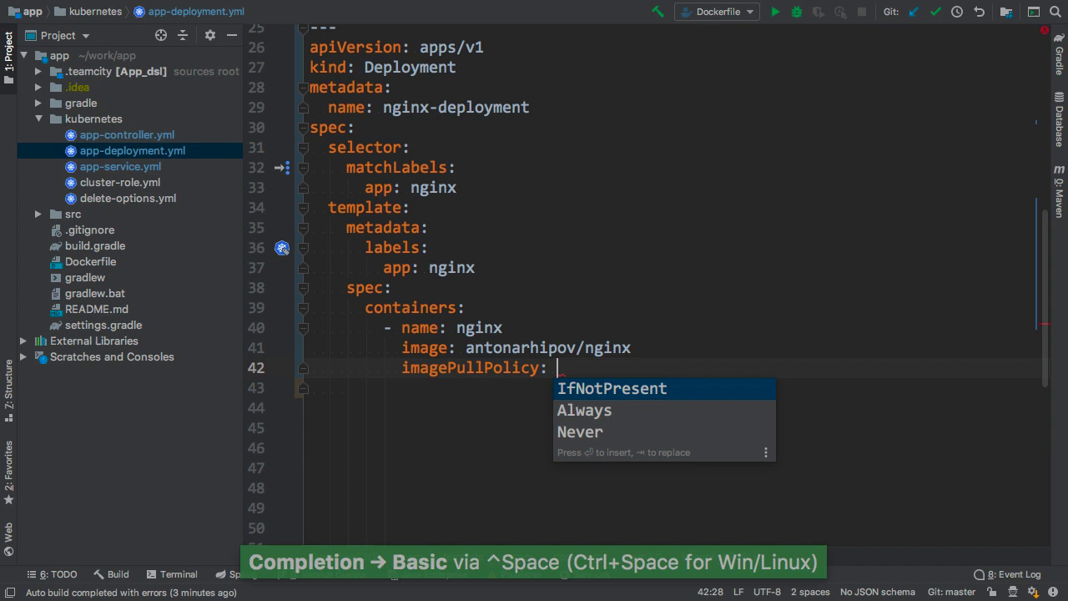
Choose IfNotPresent as the nginx container's imagePullPolicy and bring up the file structure.
key(Down)
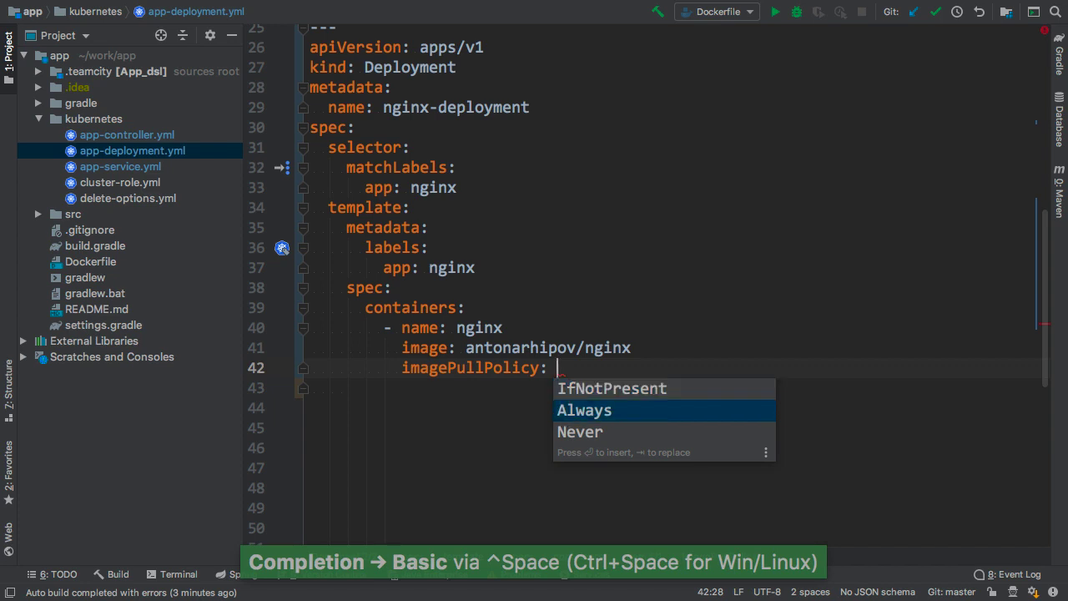
key(Up)
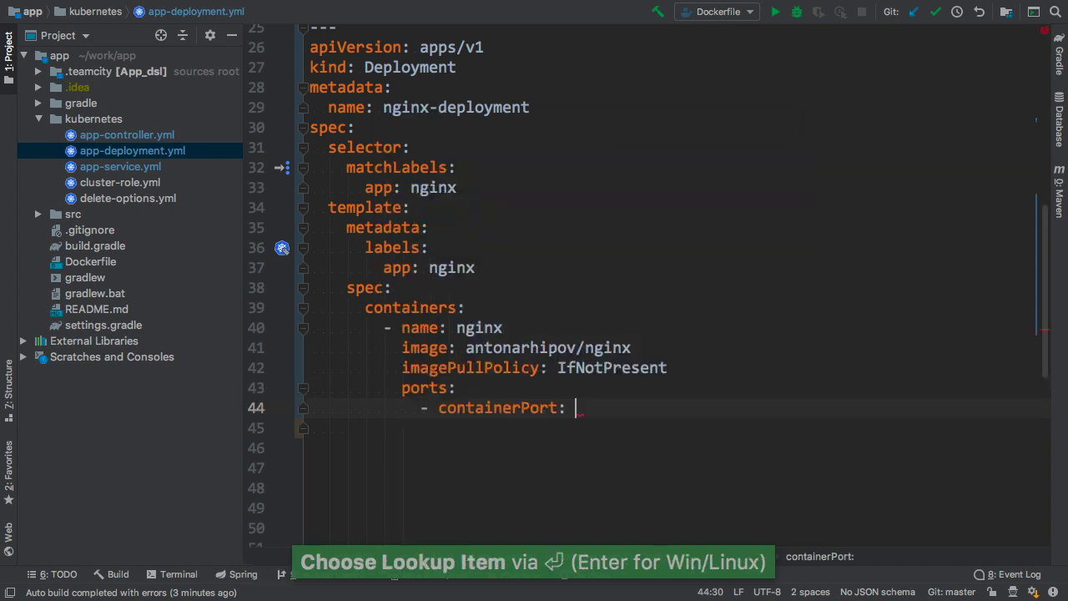
key(Ctrl+F12)
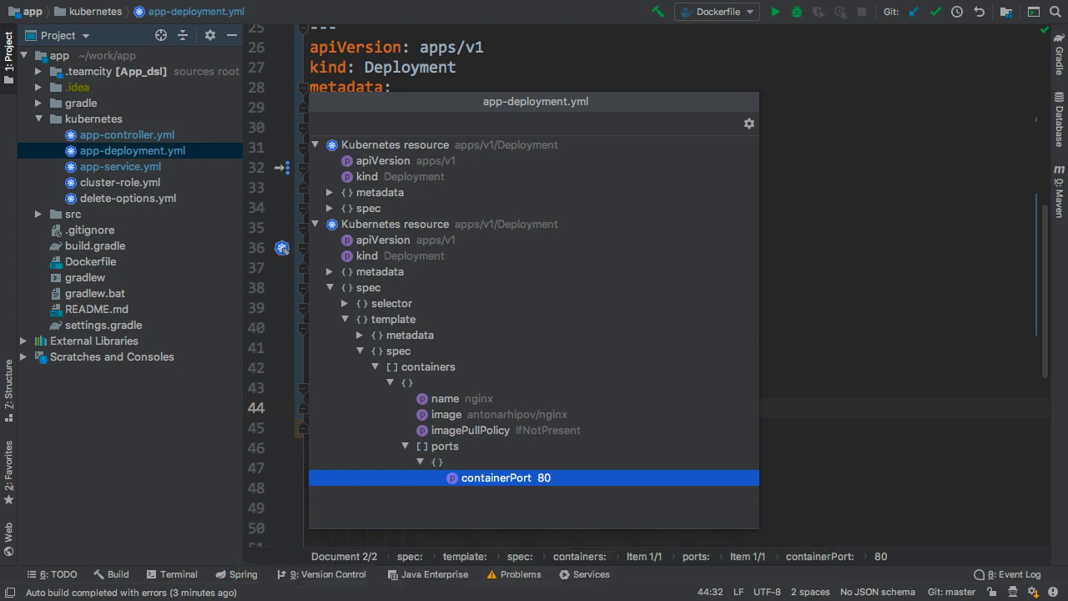
Close the file structure overview after checking containerPort 80.
key(Up)
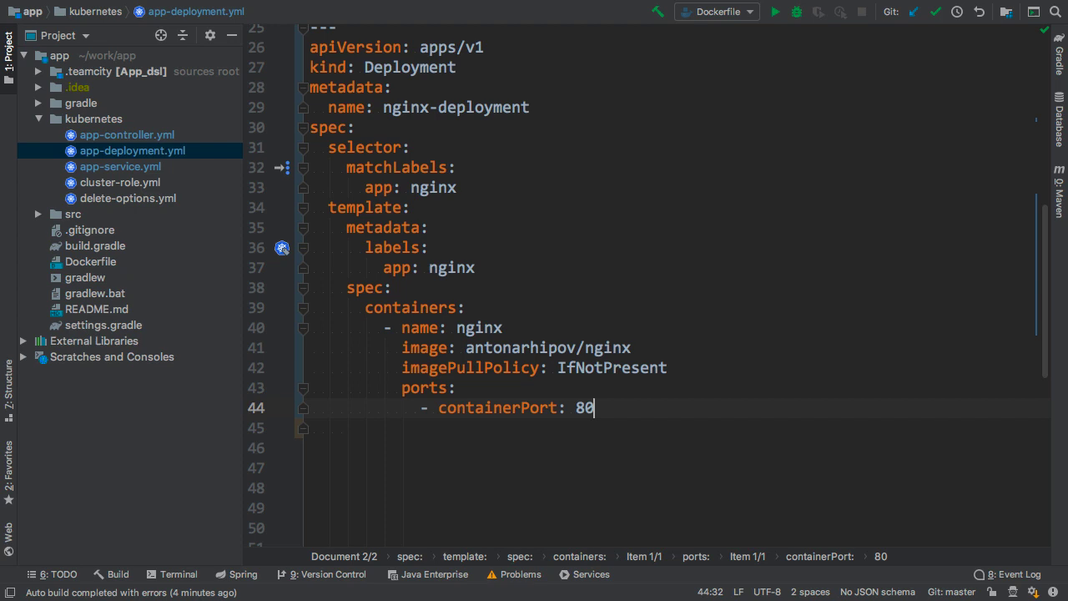
click(8, 389)
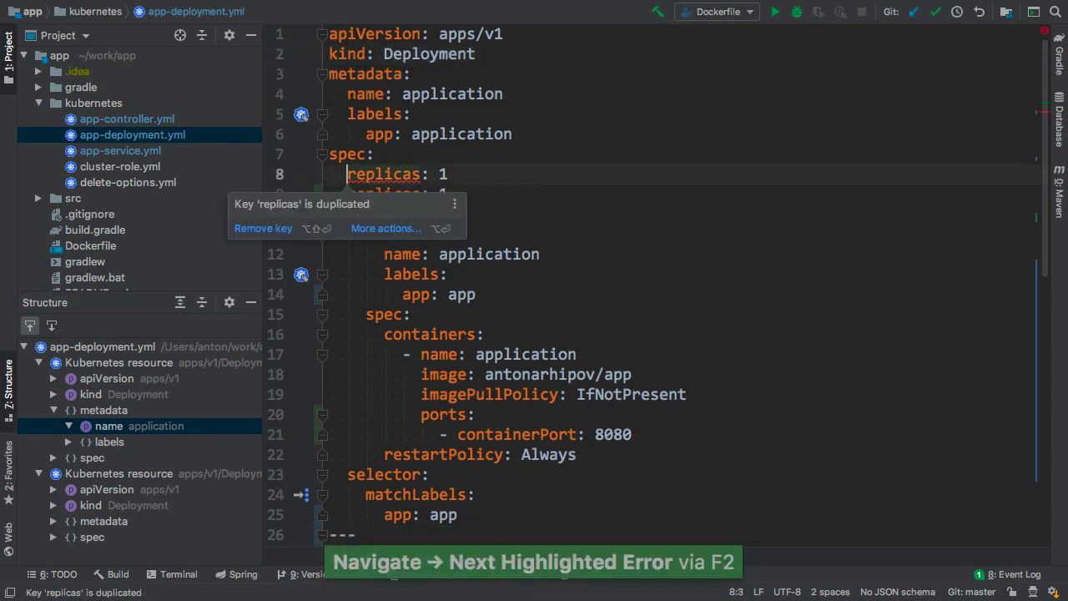
Remove the duplicated 'replicas' key from the first Deployment's spec.
click(263, 228)
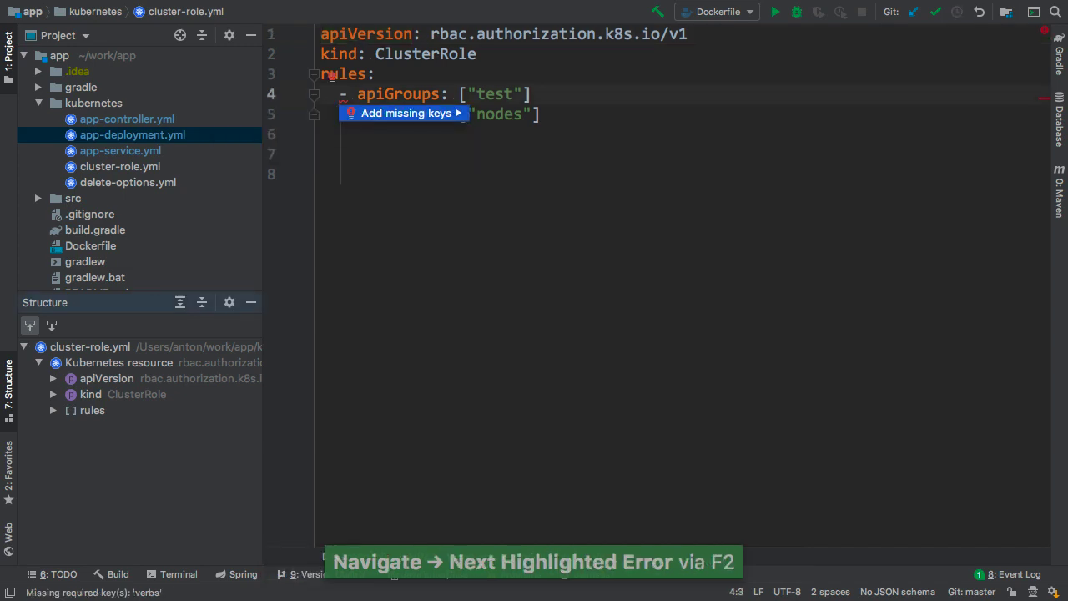
Add the missing verbs key with value [] to the rule in cluster-role.yml.
click(403, 112)
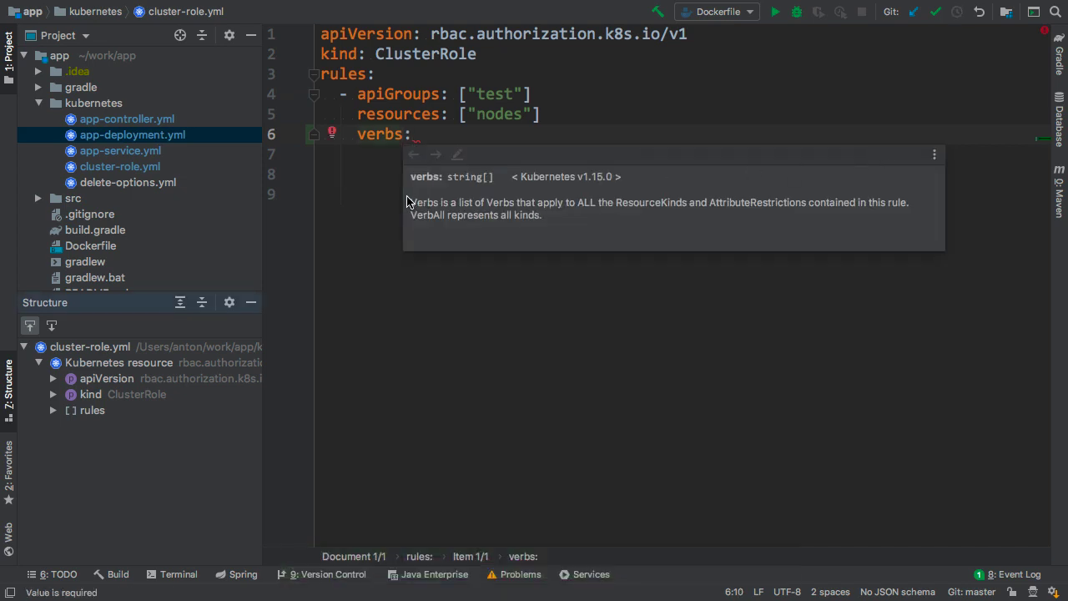
mouse_move(573, 209)
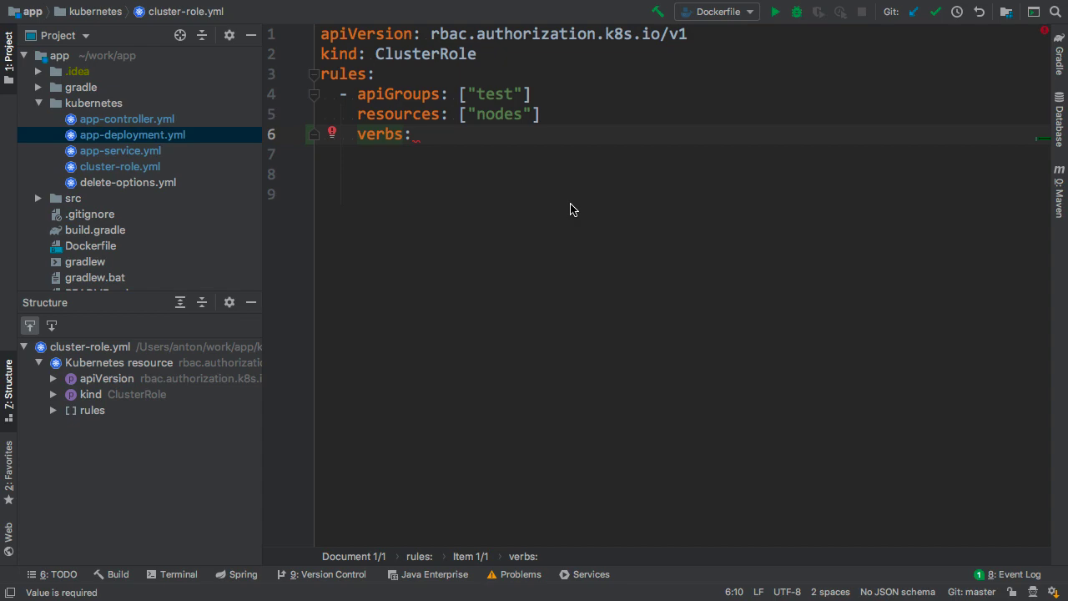
text([])
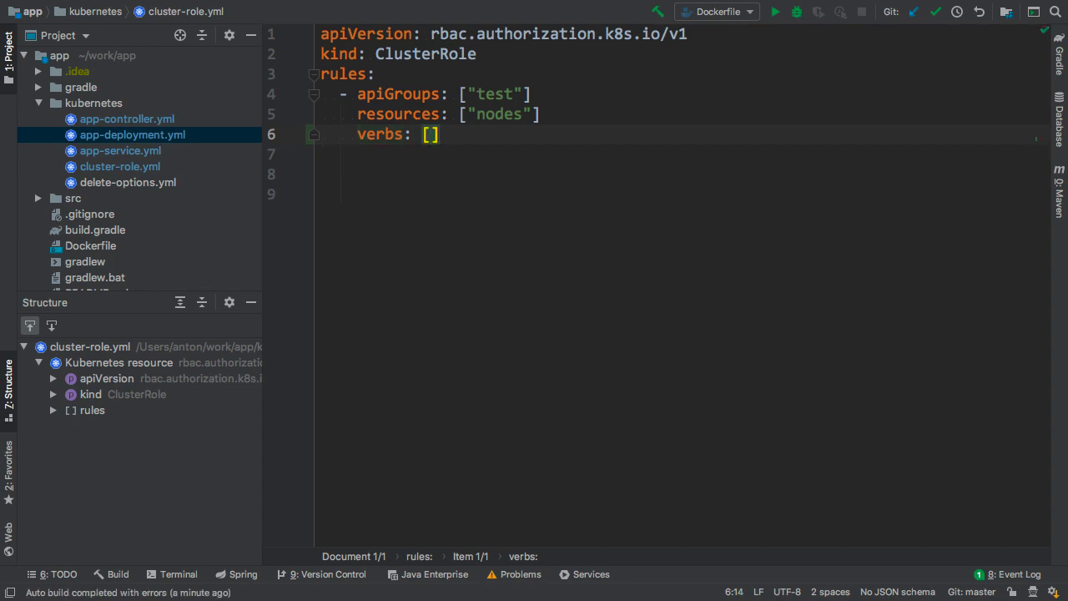
click(128, 182)
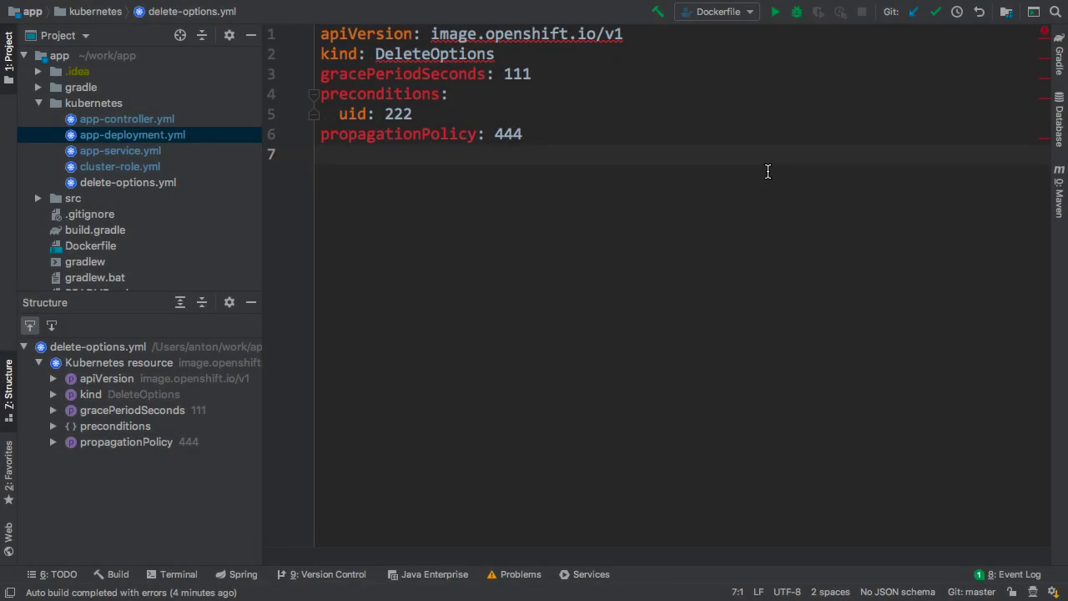
mouse_move(453, 53)
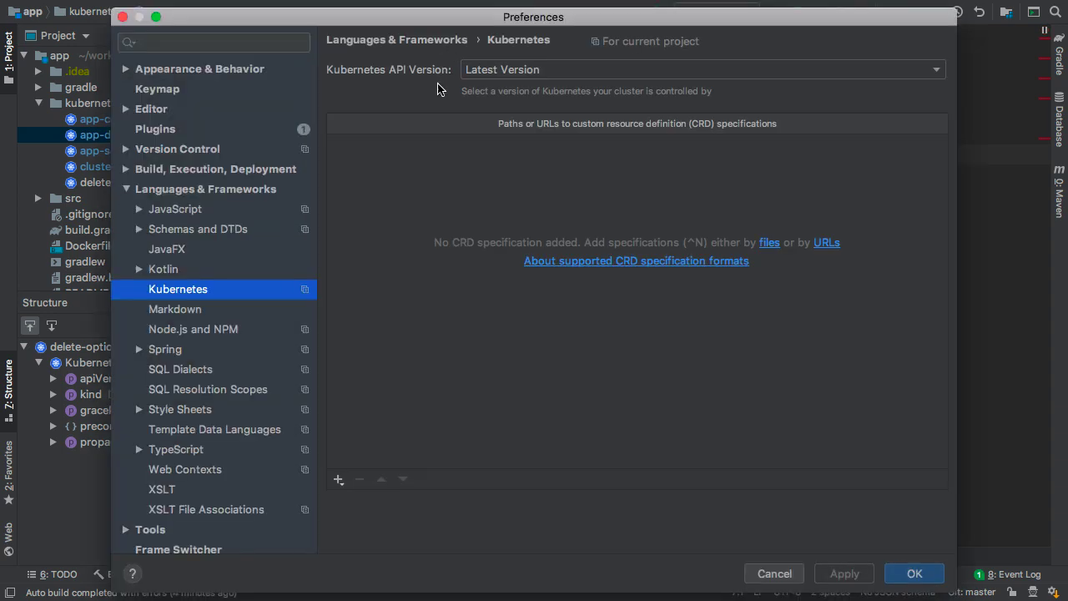
Add the openshift-json-schema-master/master schema files as CRD specifications and save the Kubernetes settings.
click(338, 479)
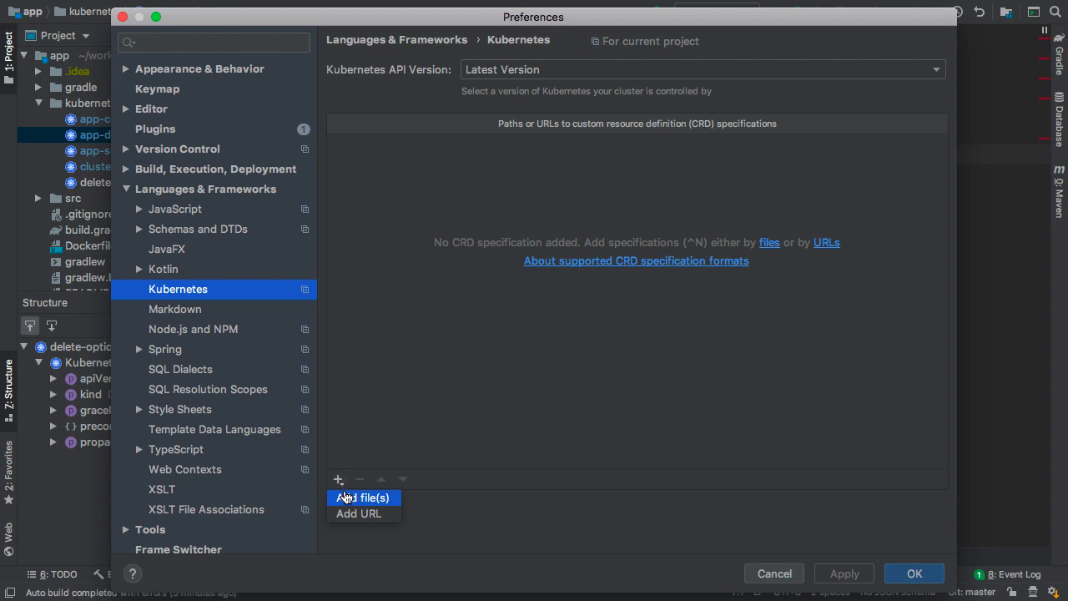
click(362, 498)
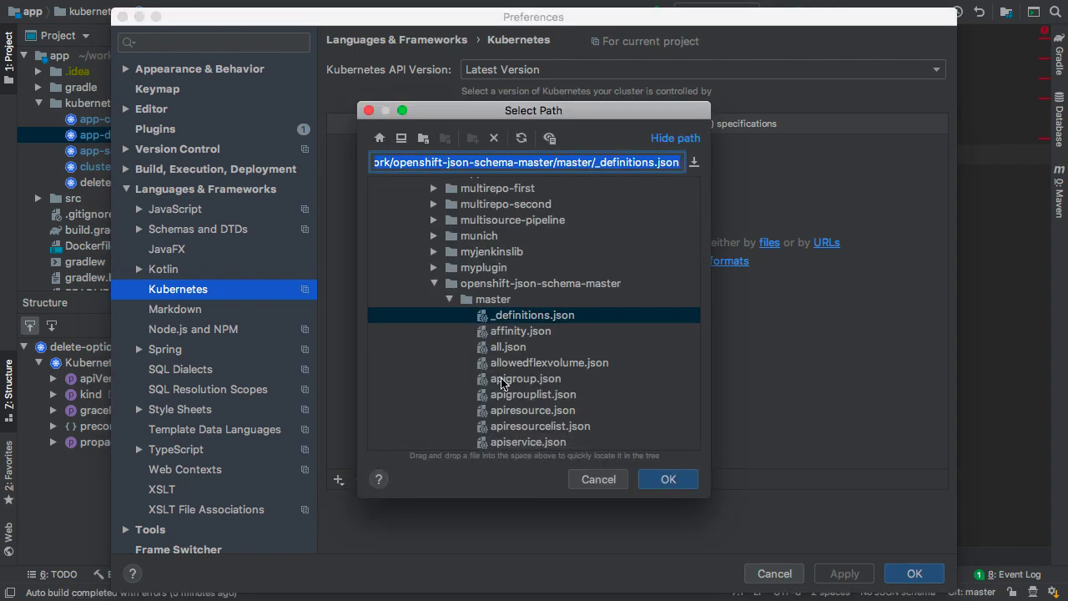
scroll(down, 3)
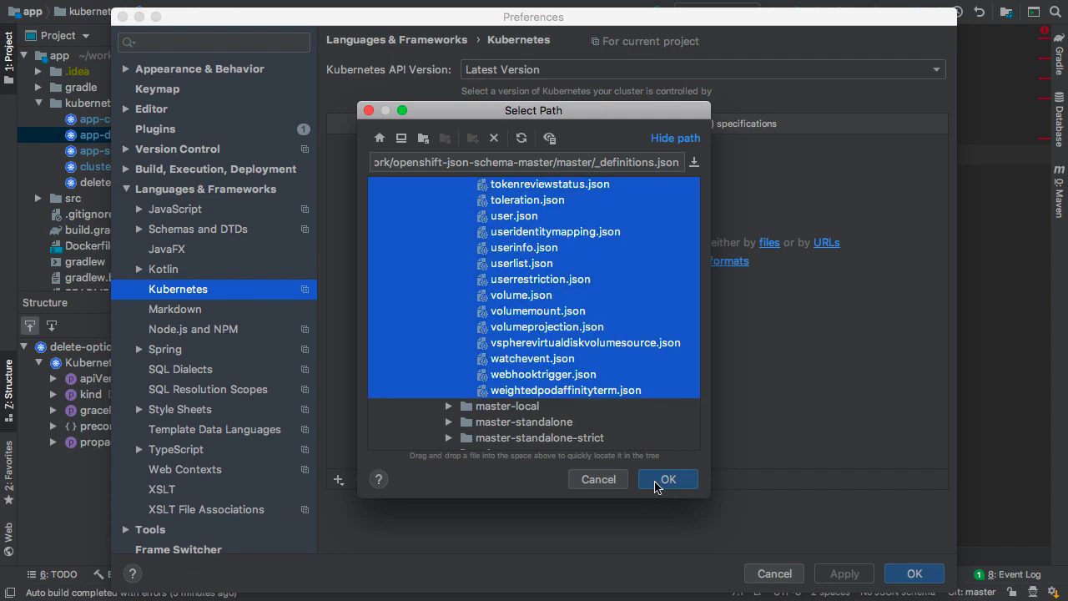
click(668, 479)
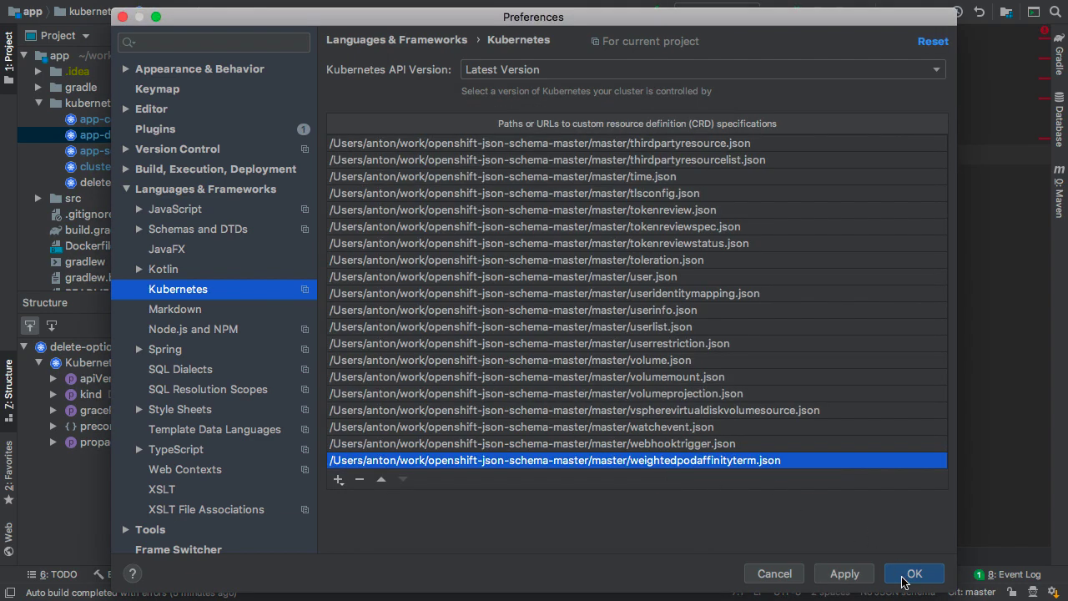
click(914, 573)
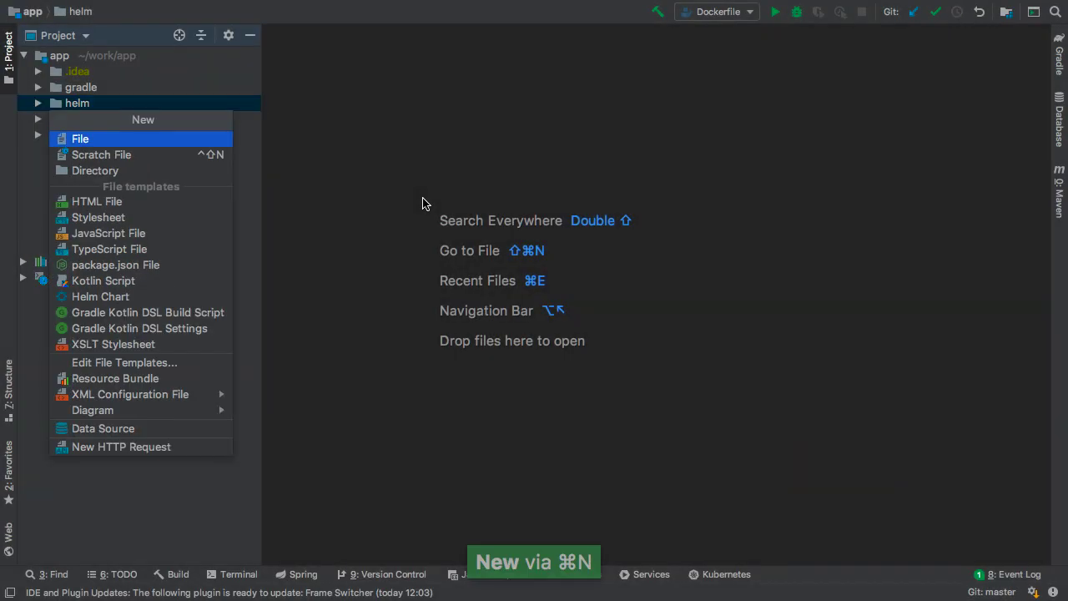
Generate a Helm chart called 'application' under the helm folder.
click(100, 296)
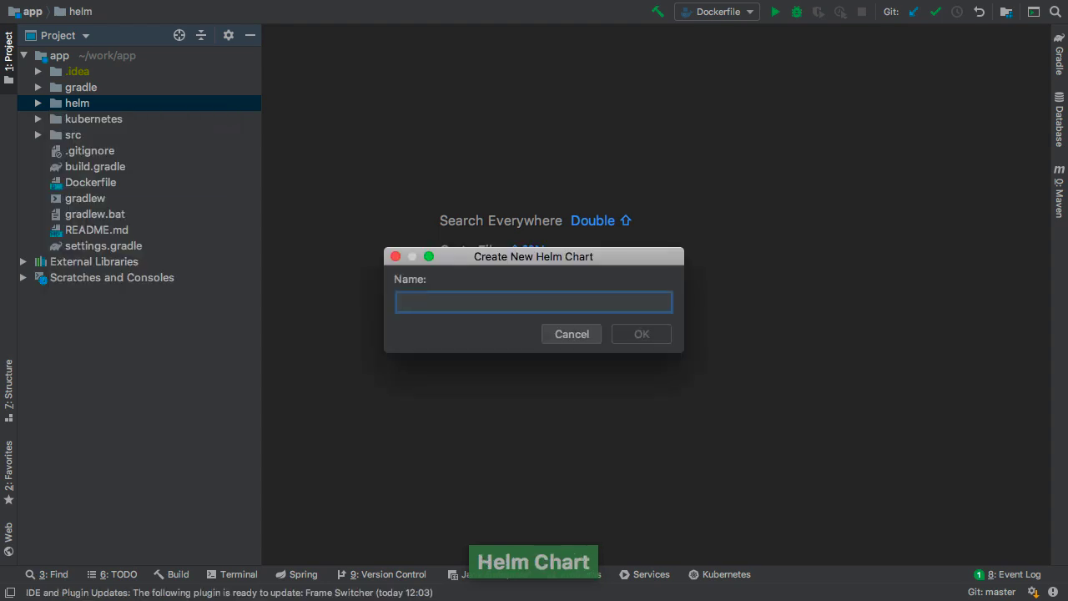
text(application)
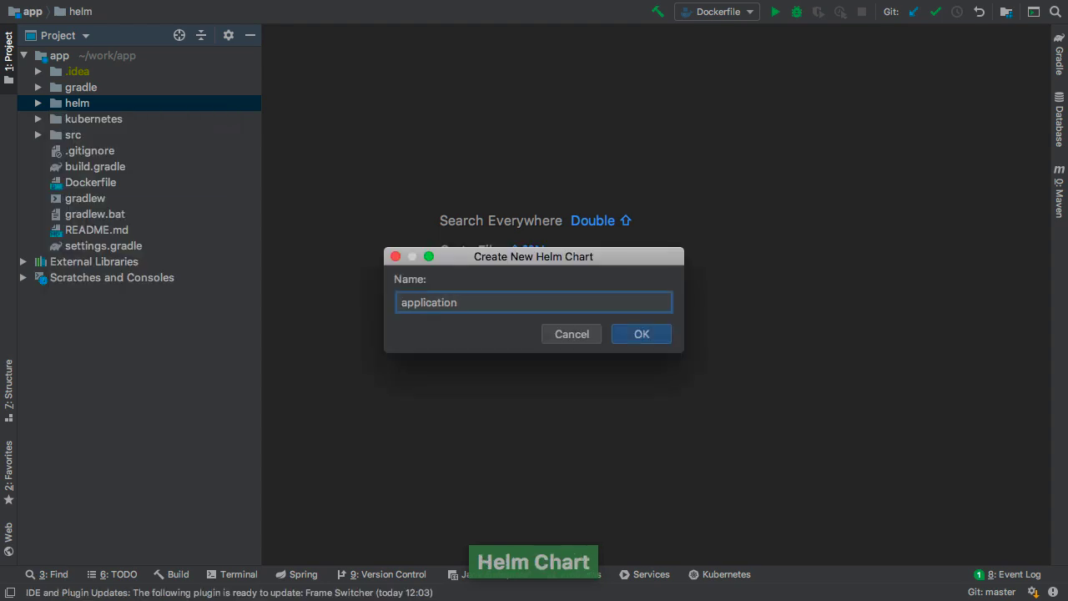
click(641, 333)
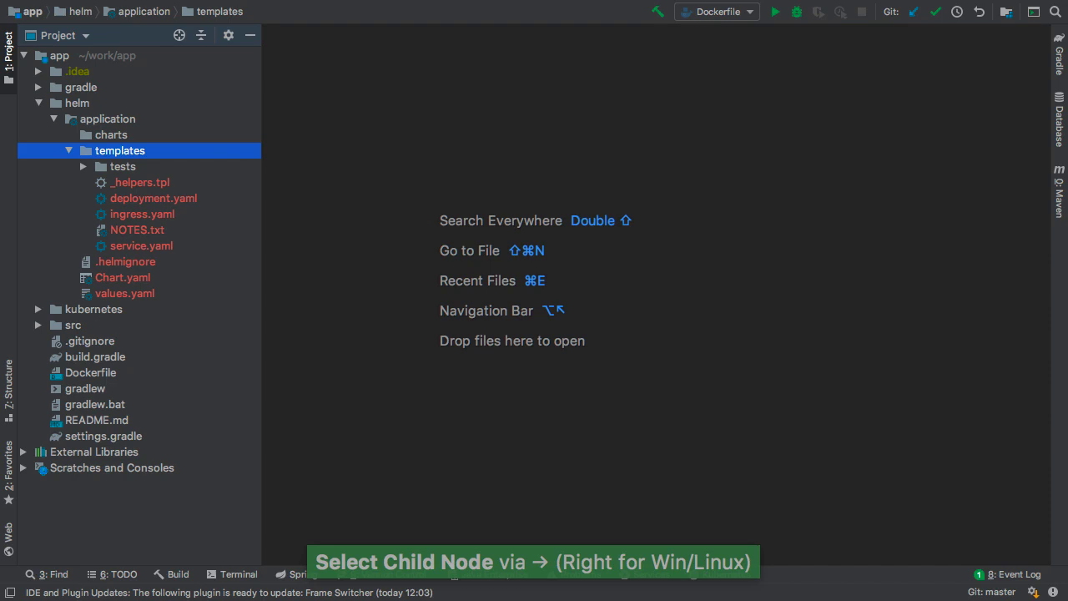
right_click(107, 118)
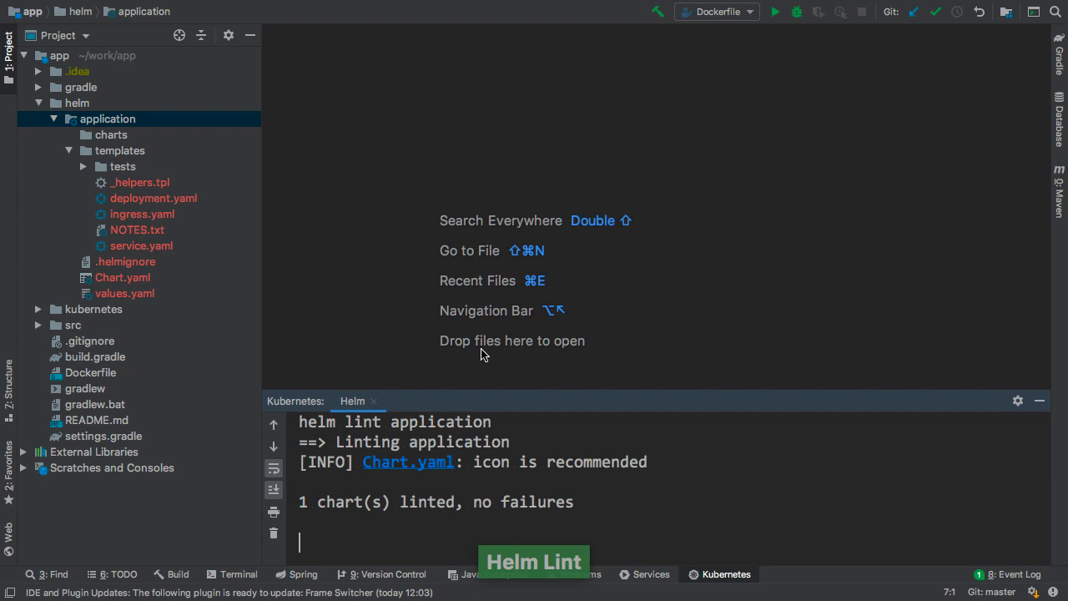
mouse_move(421, 477)
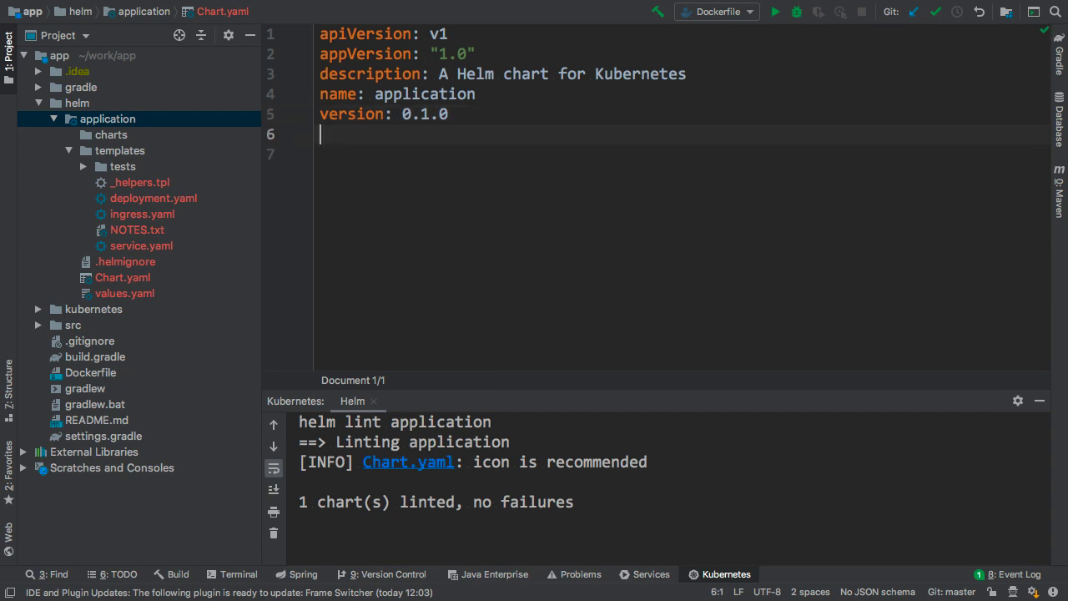
text(icon: http://)
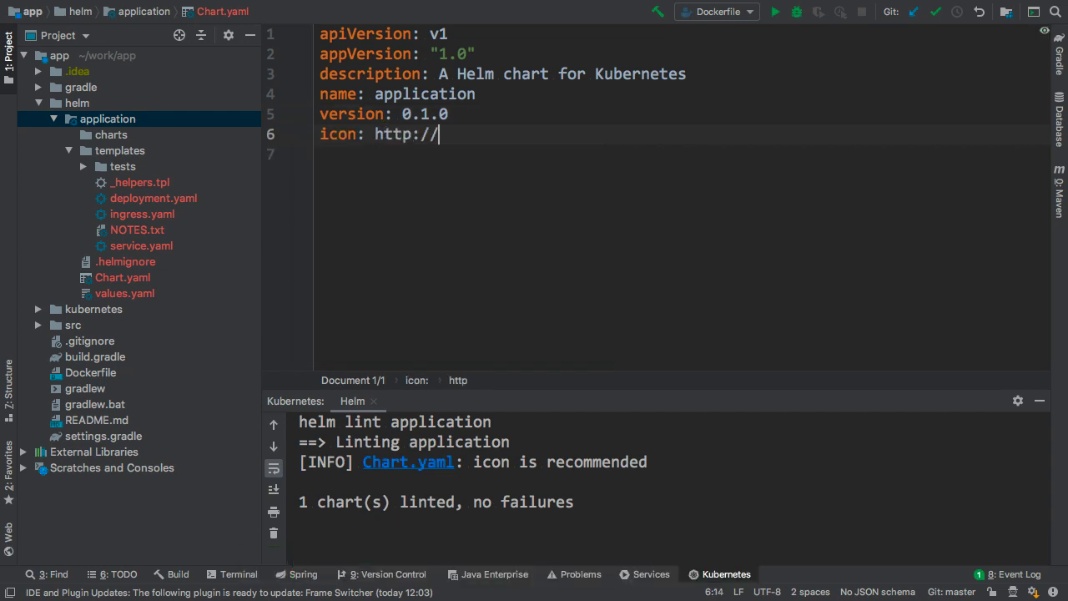
text(example.com/icon.png)
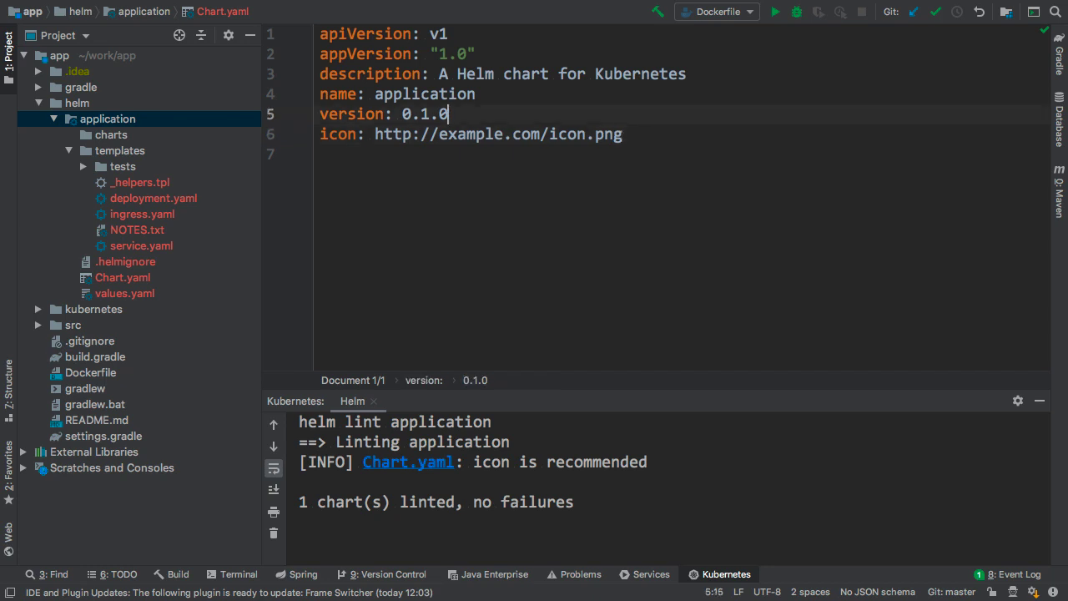
key(BackSpace)
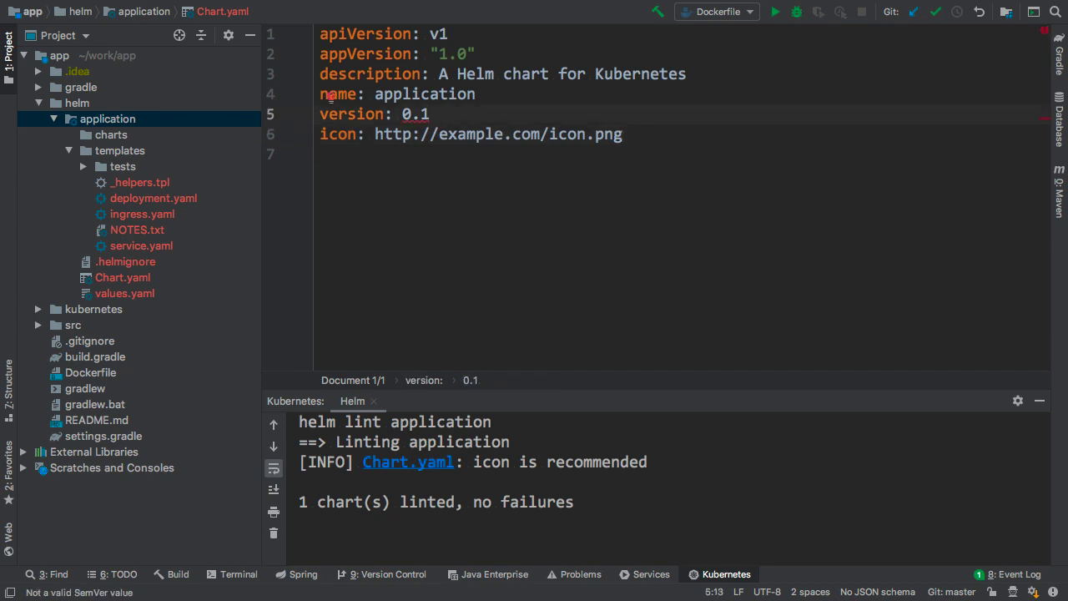
Rename the application chart folder to app, with version restored to 0.1.0.
click(409, 114)
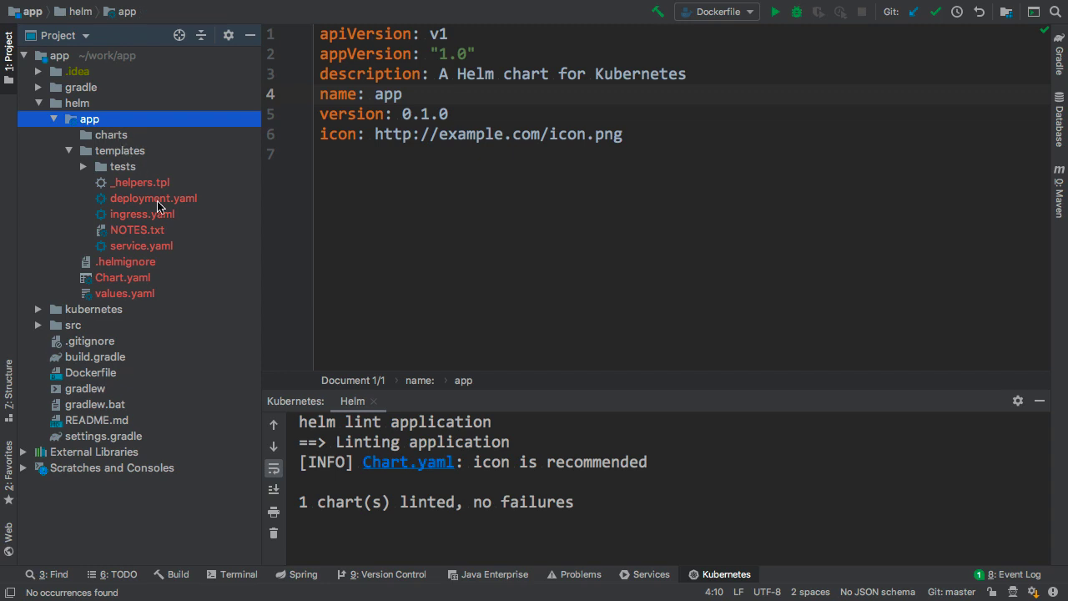
Preview the Helm Template render of the app chart's deployment.yaml in the side-by-side diff.
right_click(153, 197)
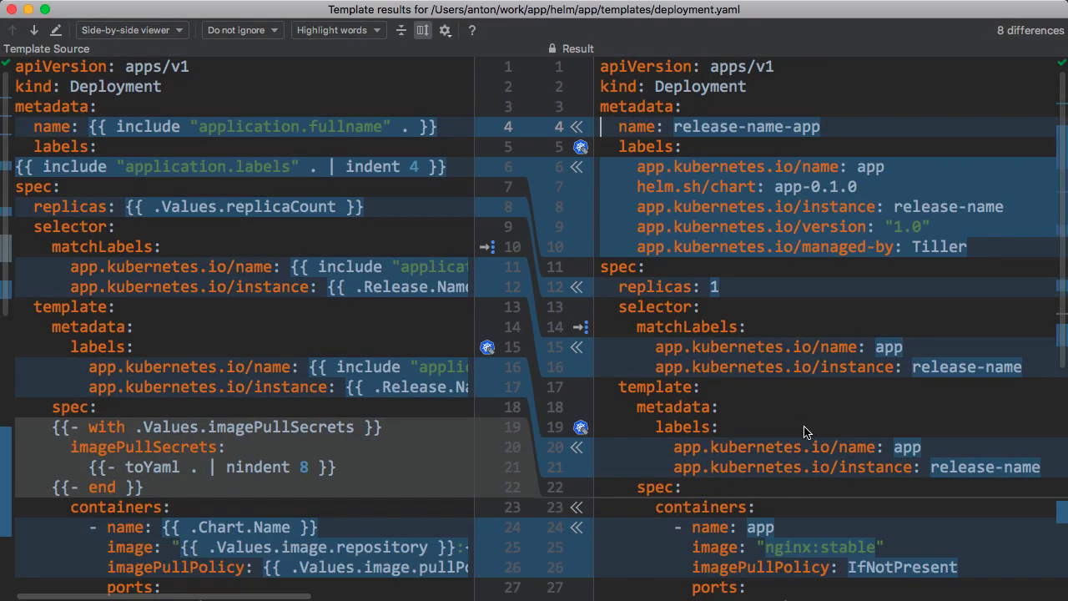
scroll(down, 3)
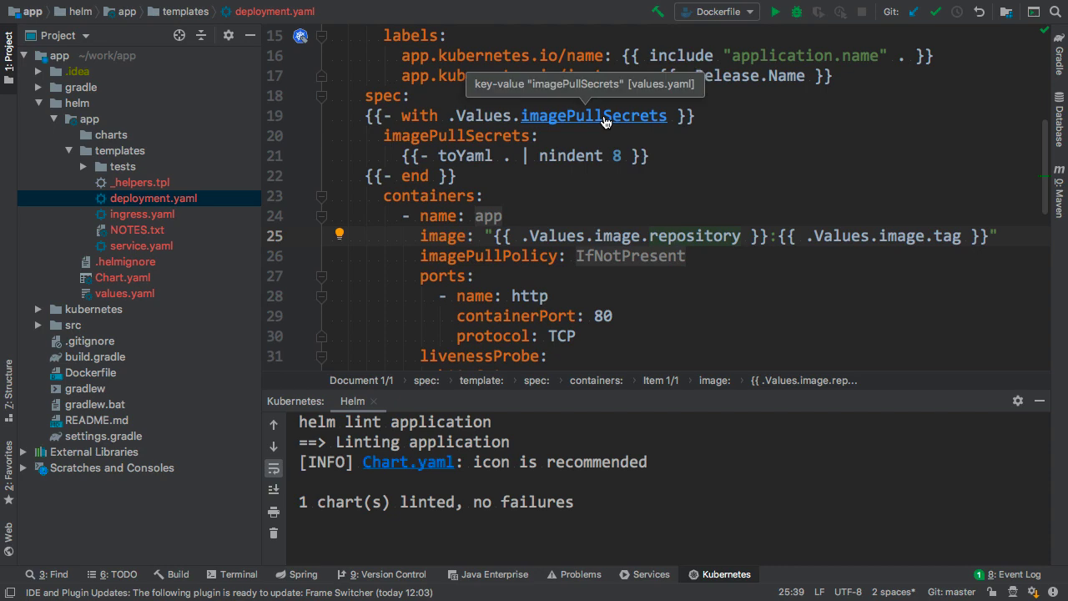
Check the imagePullSecrets definition, then set the image line to use .Values.image.repository and .Values.image.tag.
click(594, 115)
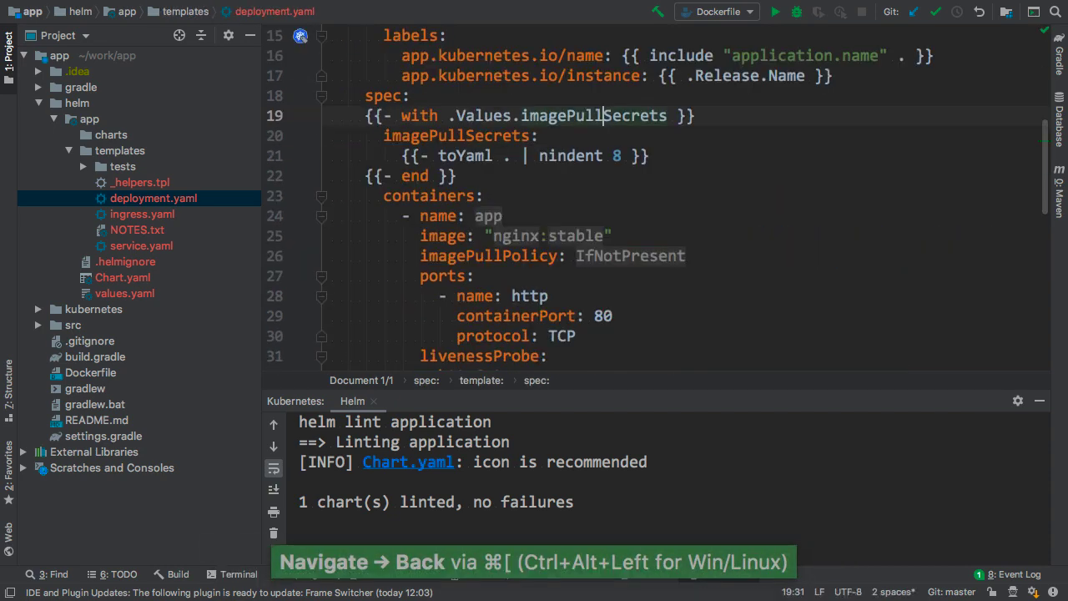
mouse_move(494, 216)
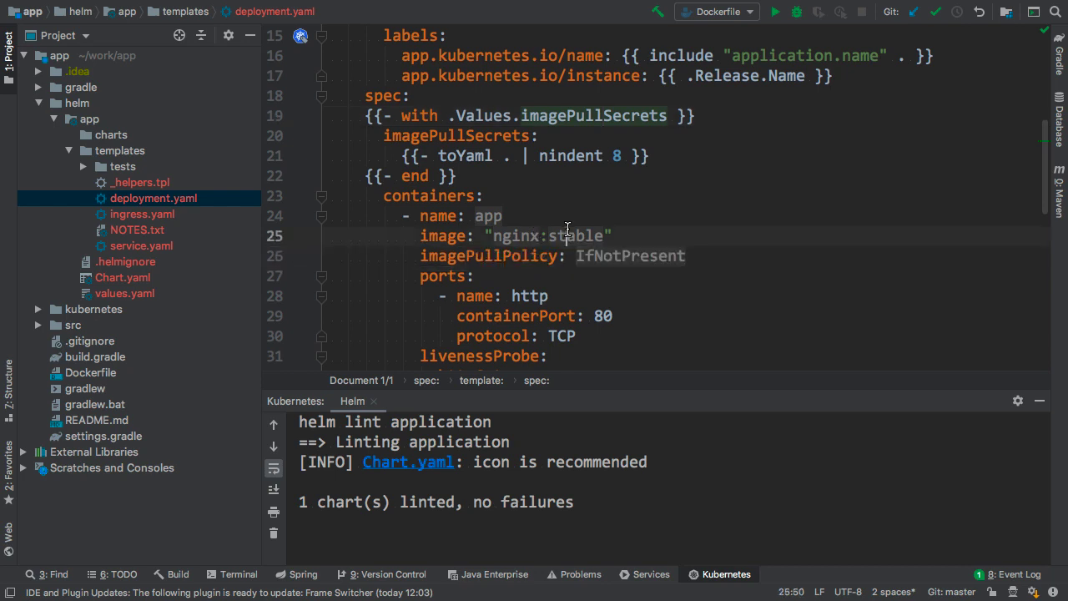
text({{ .Values.image.tag }})
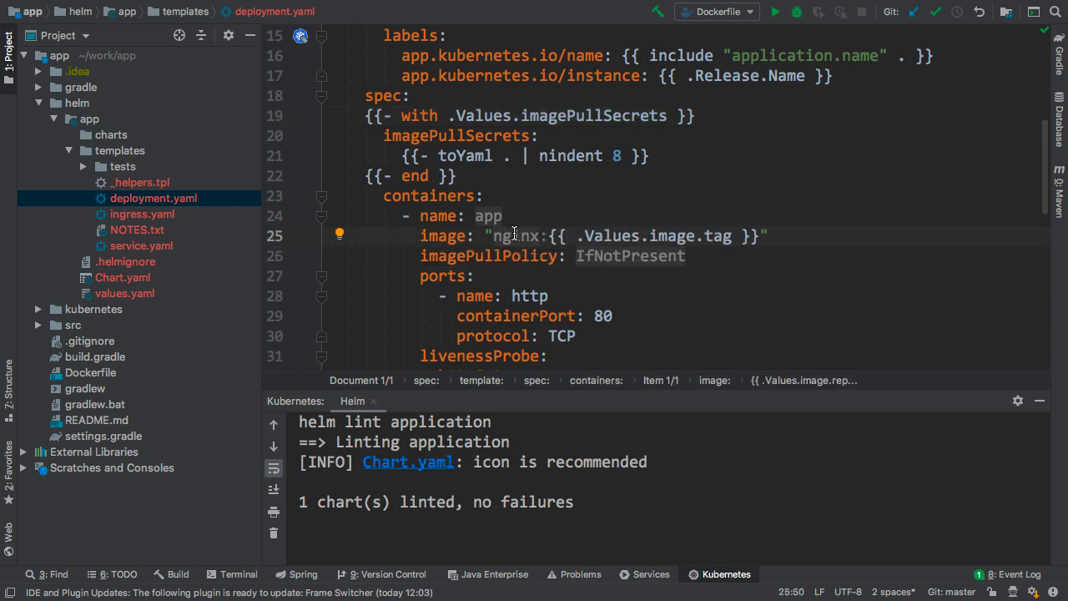
text({{ .Values.image.repository }})
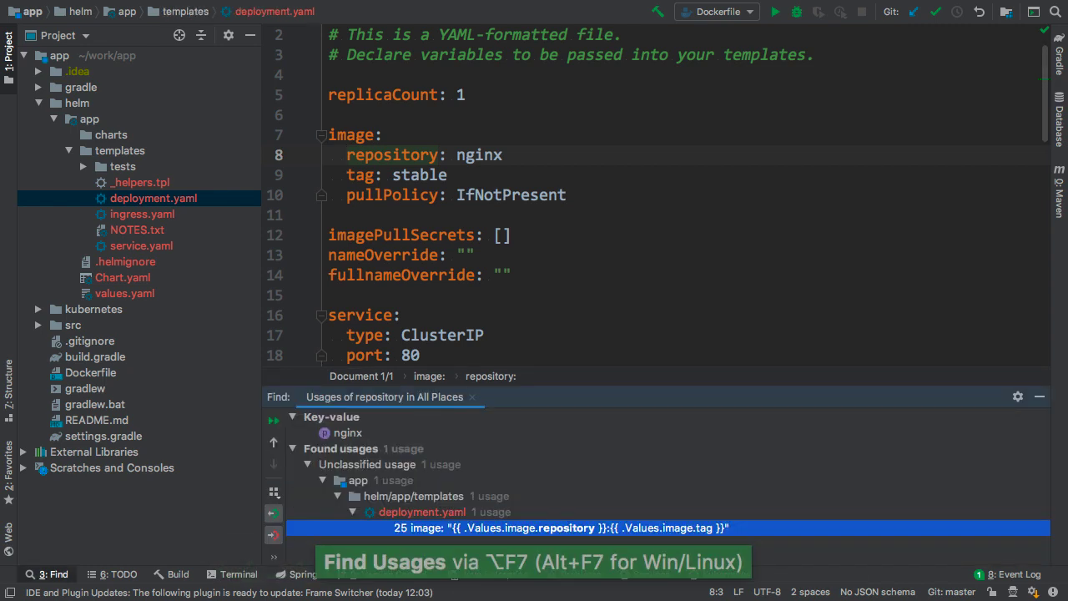
mouse_move(677, 242)
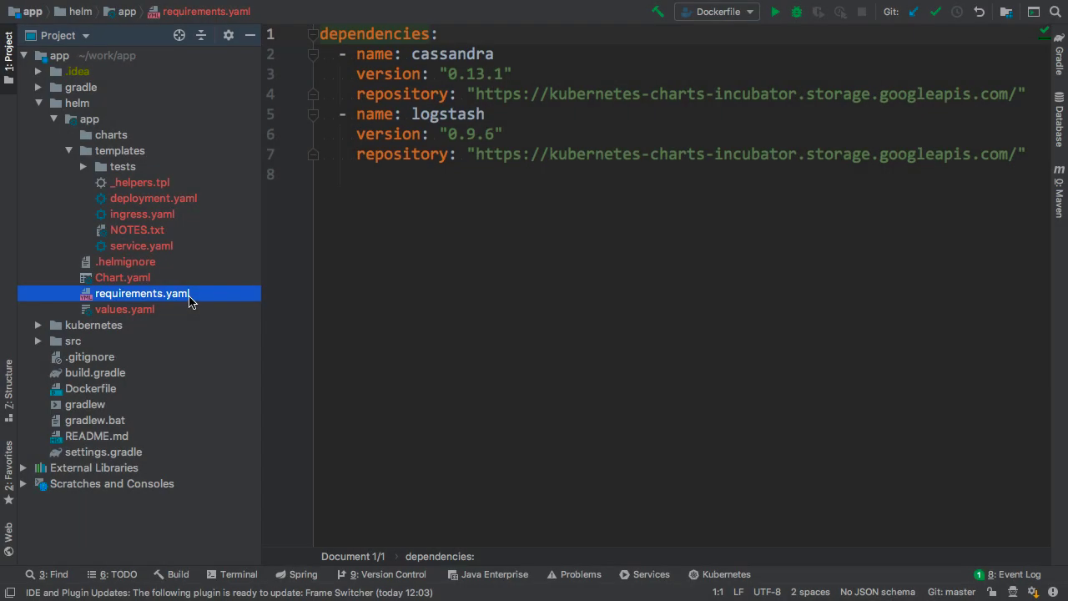
Run Helm Dependency Update on requirements.yaml to fetch cassandra 0.13.1 and logstash 0.9.6.
right_click(141, 293)
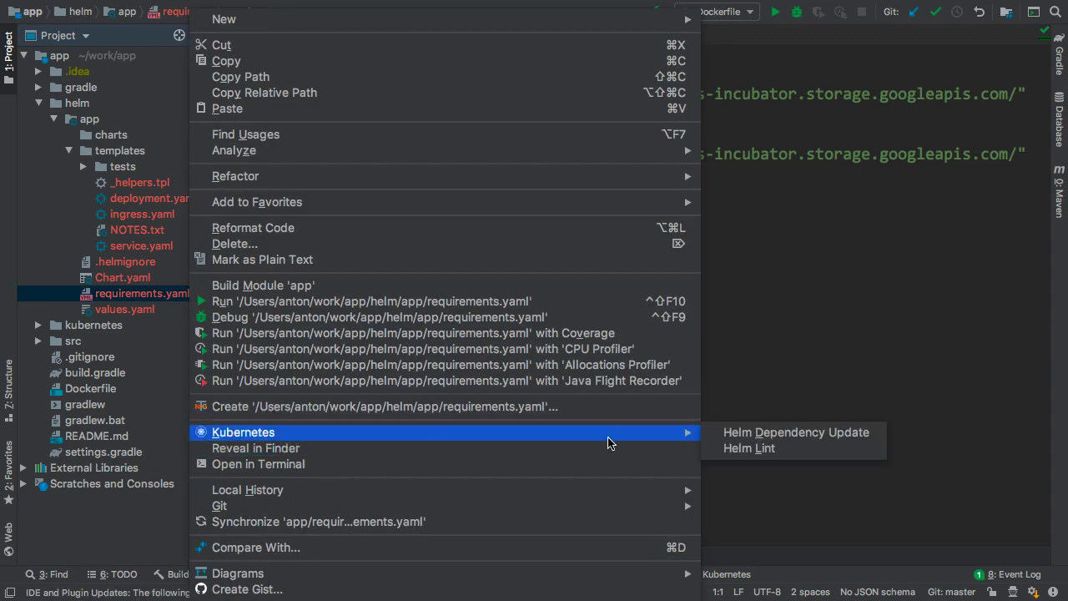
click(795, 431)
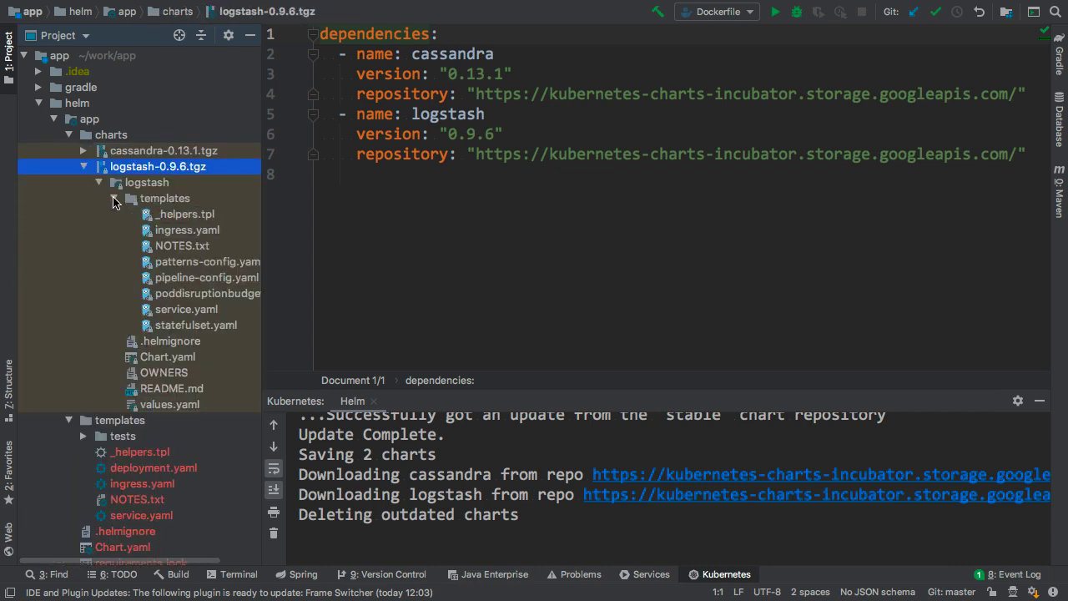
Add a cassandra config.ports.thrift override of 90909 to values.yaml and jump to the overridden value.
click(167, 356)
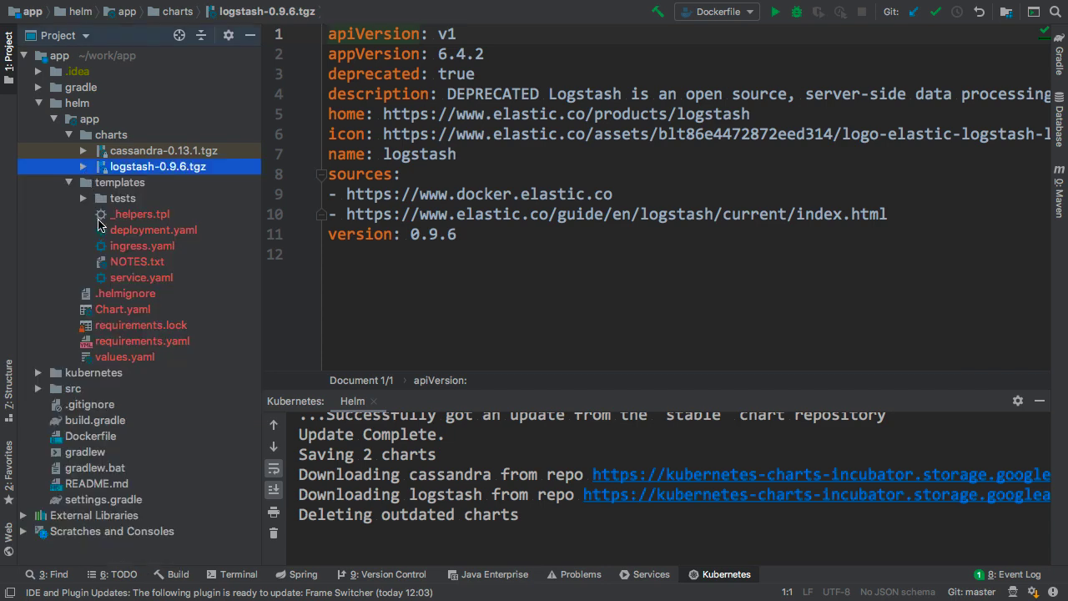
double_click(123, 357)
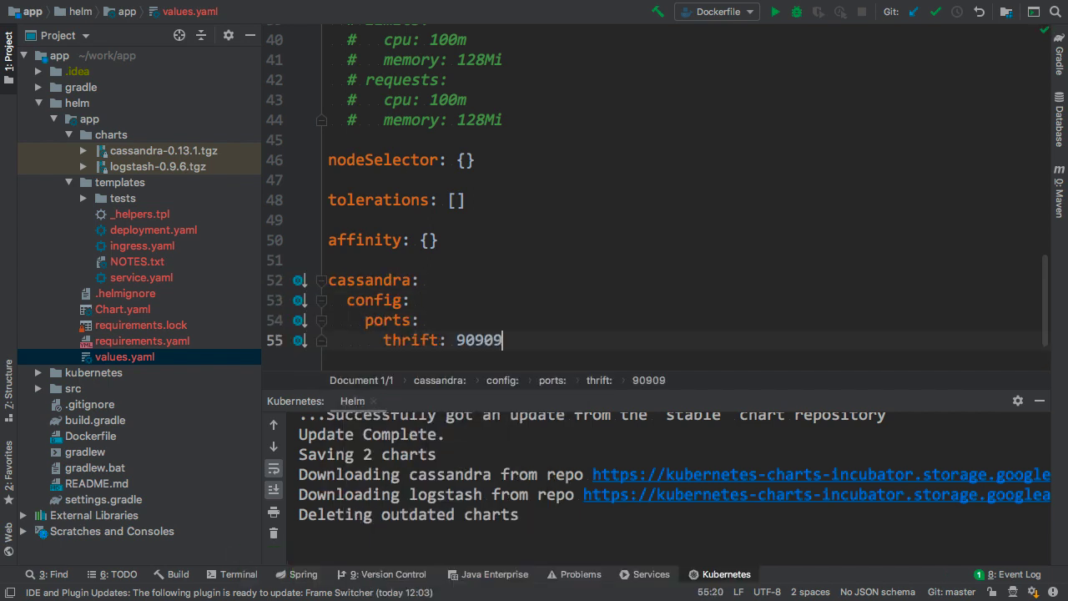
mouse_move(299, 340)
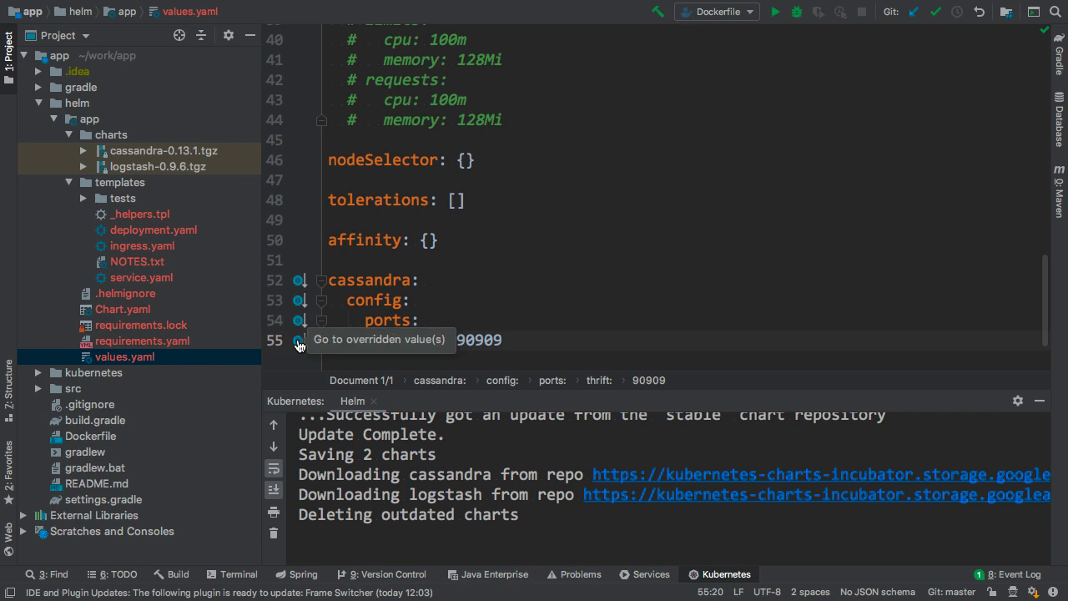
click(298, 344)
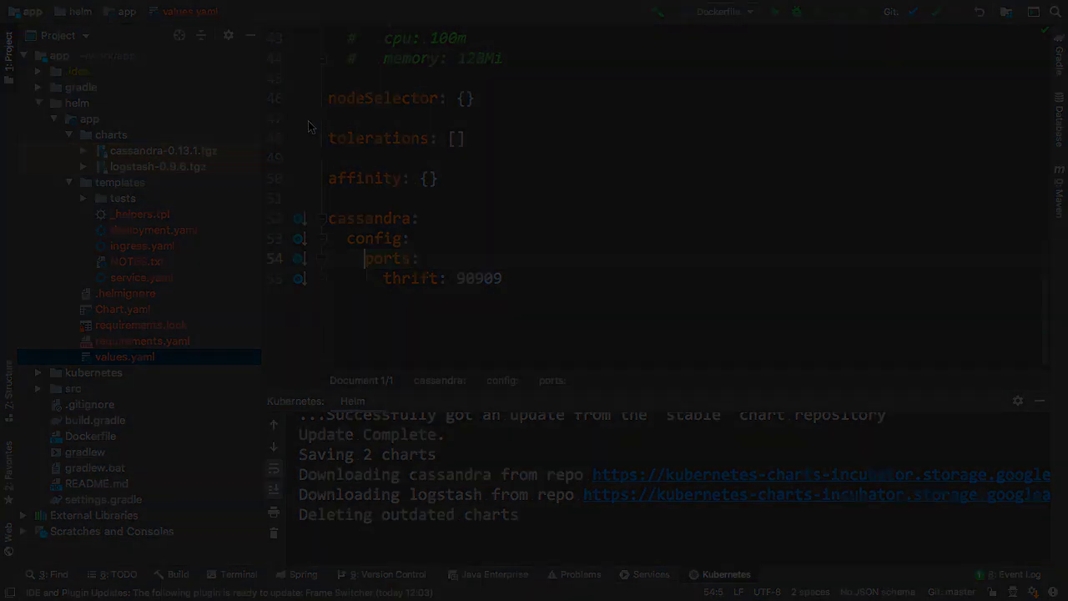
Add app-deployment.yml to resources and a 'mygenerator' configMapGenerator using my.env.startup.txt in kustomization.yaml.
click(129, 229)
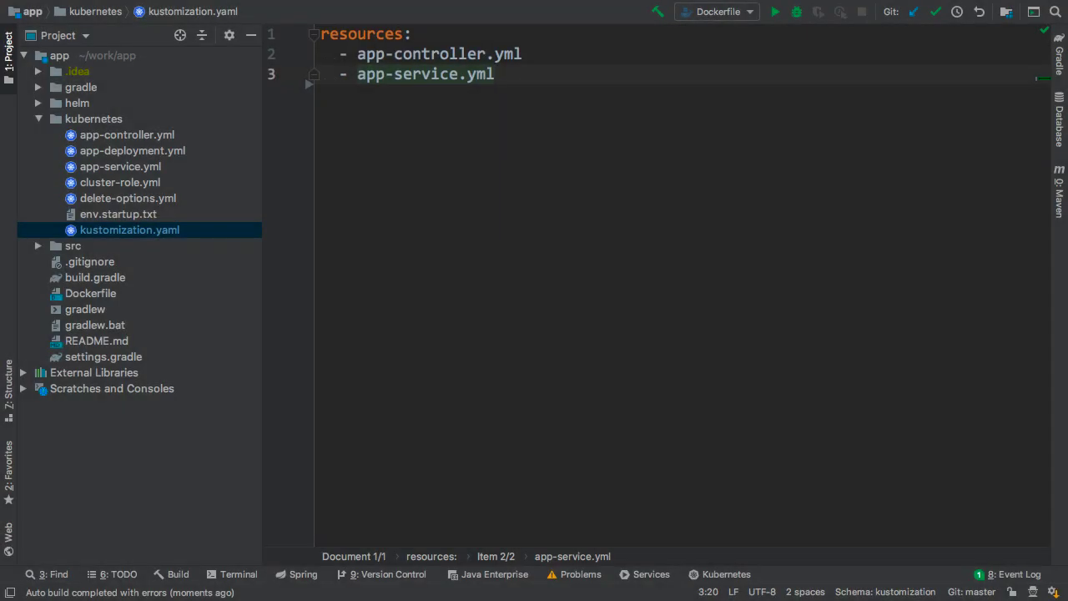
key(Enter)
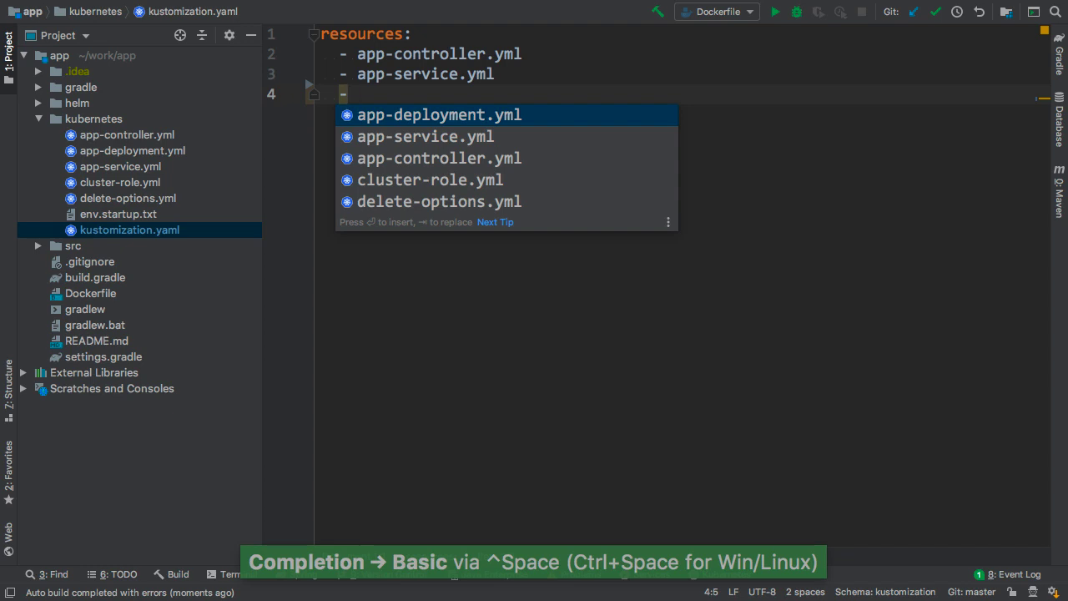
key(Enter)
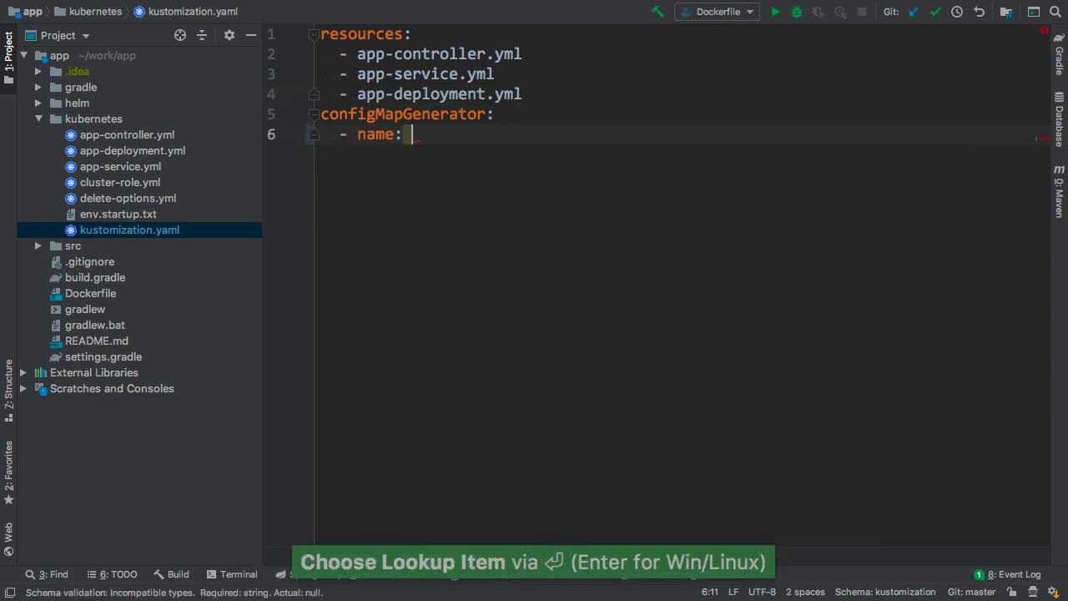
text(mygenerator)
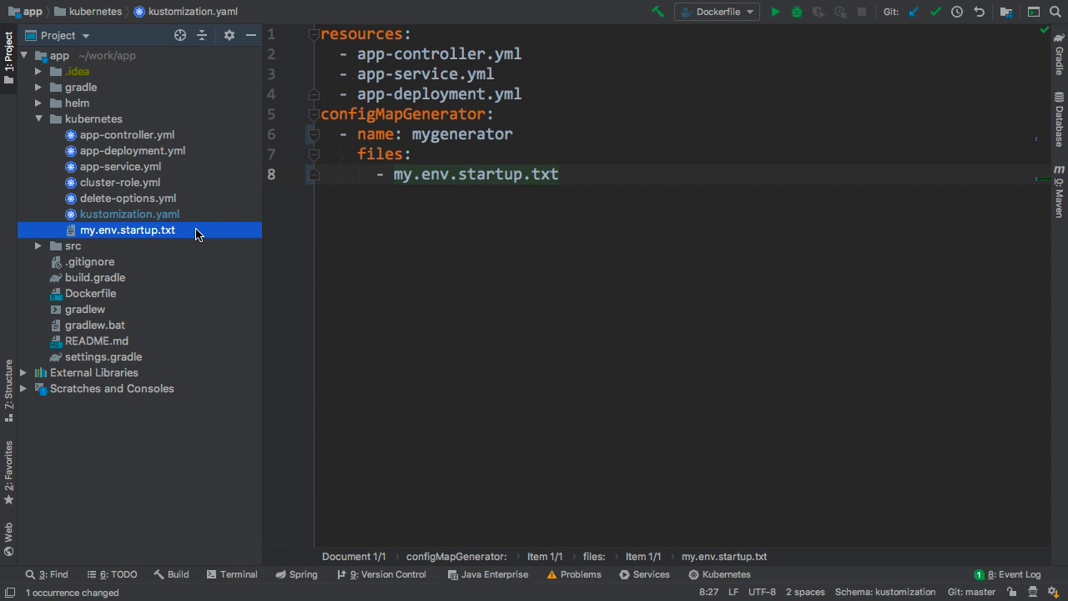
click(426, 93)
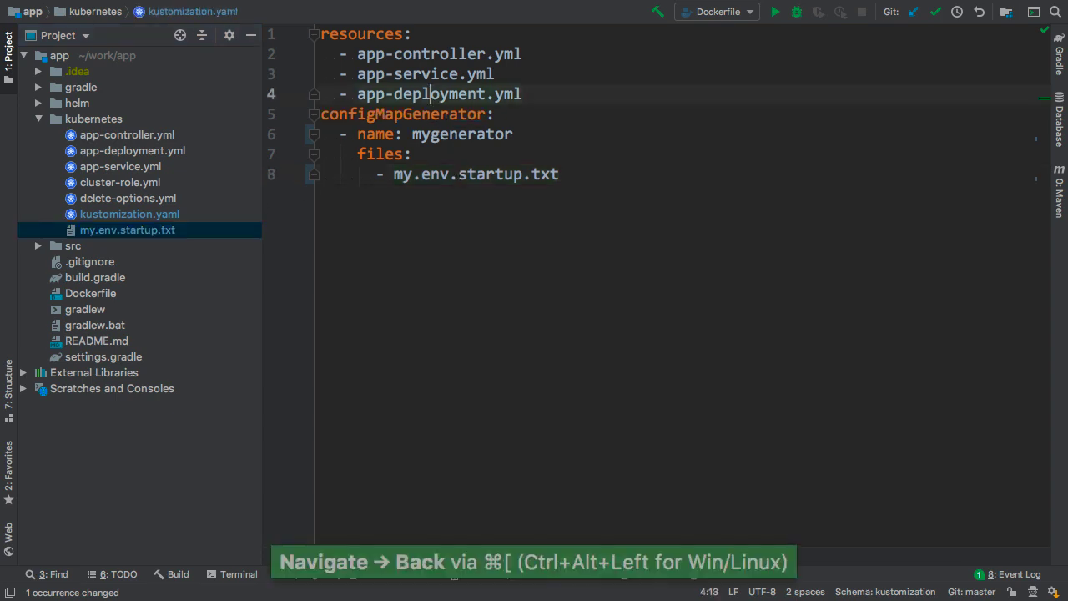